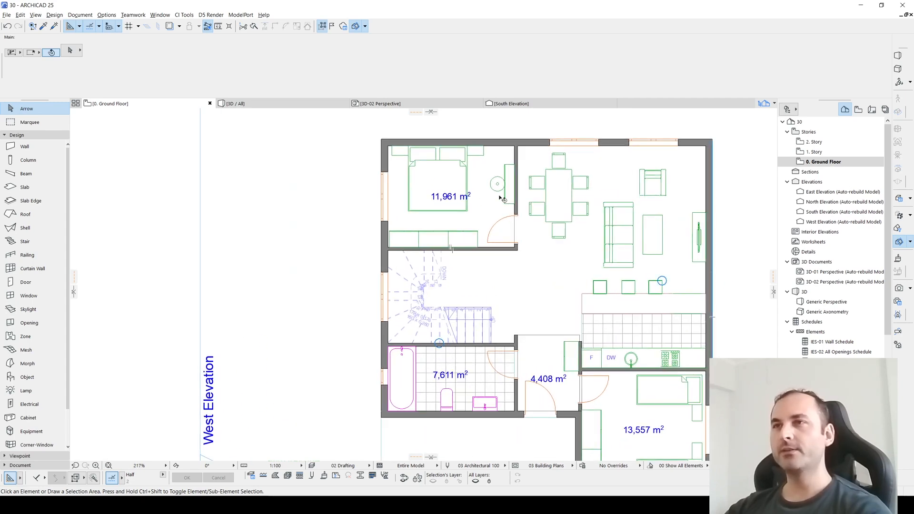
# Glance at the 1. Story plan and return to the ground floor plan
pyautogui.click(823, 162)
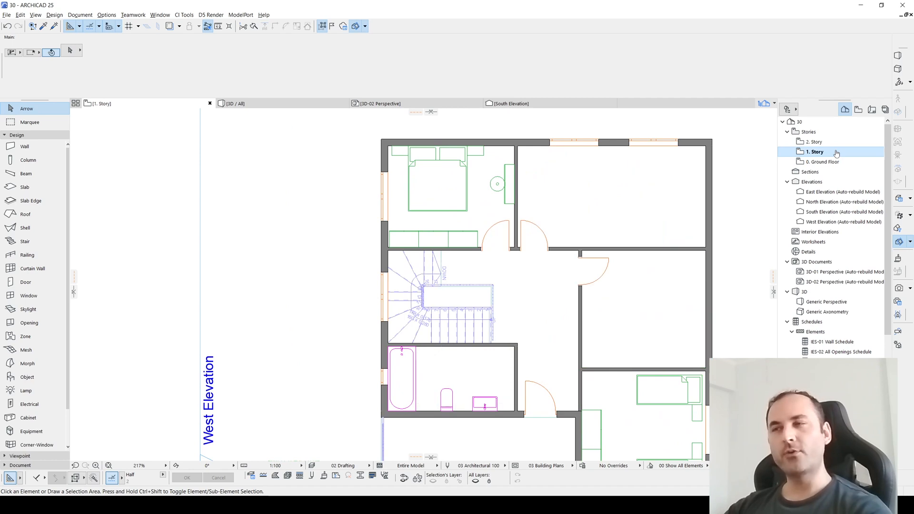
pyautogui.click(232, 103)
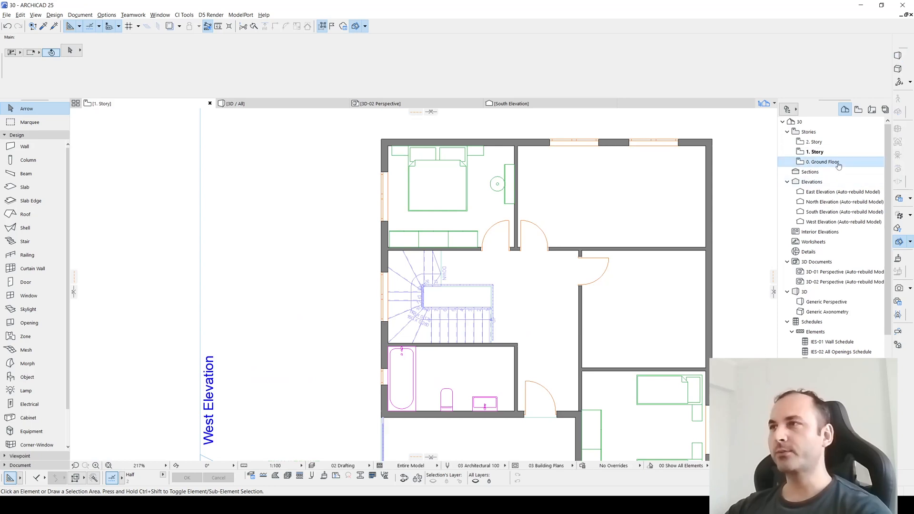
pyautogui.doubleClick(820, 162)
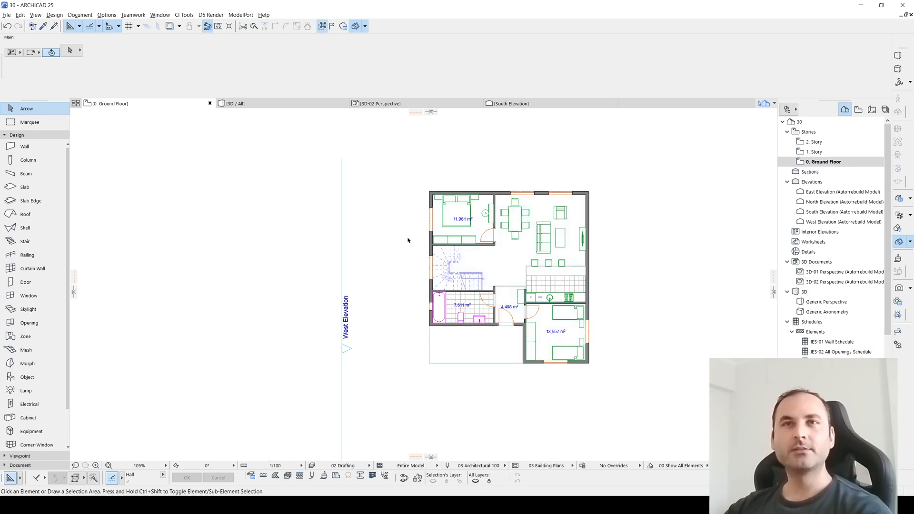
# Place section S-01 horizontally across the ground floor plan through the stairs
pyautogui.scroll(-3)
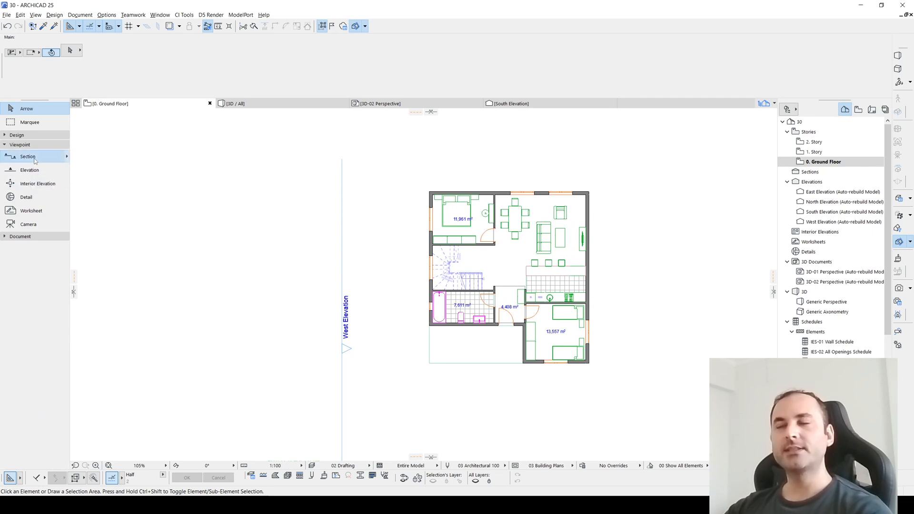
pyautogui.click(28, 157)
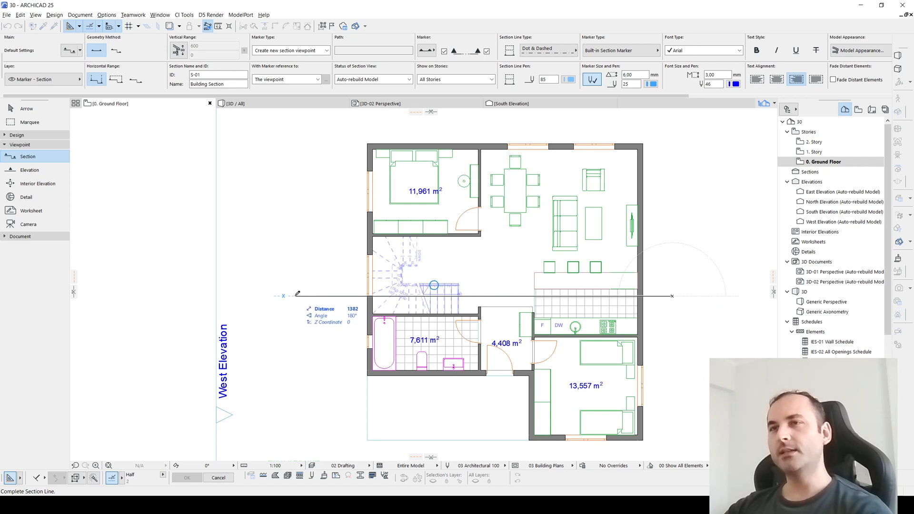
pyautogui.click(672, 297)
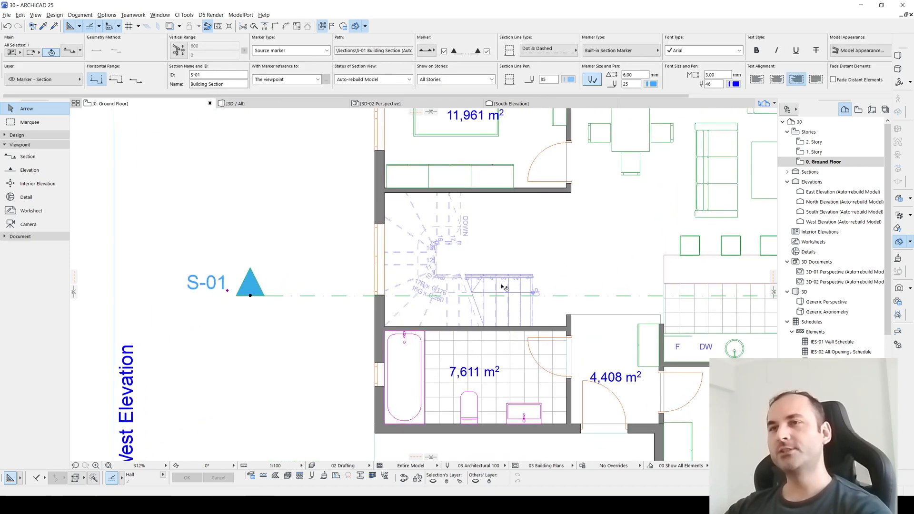
# Scroll the plan to reach the right half of section S-01
pyautogui.scroll(-3)
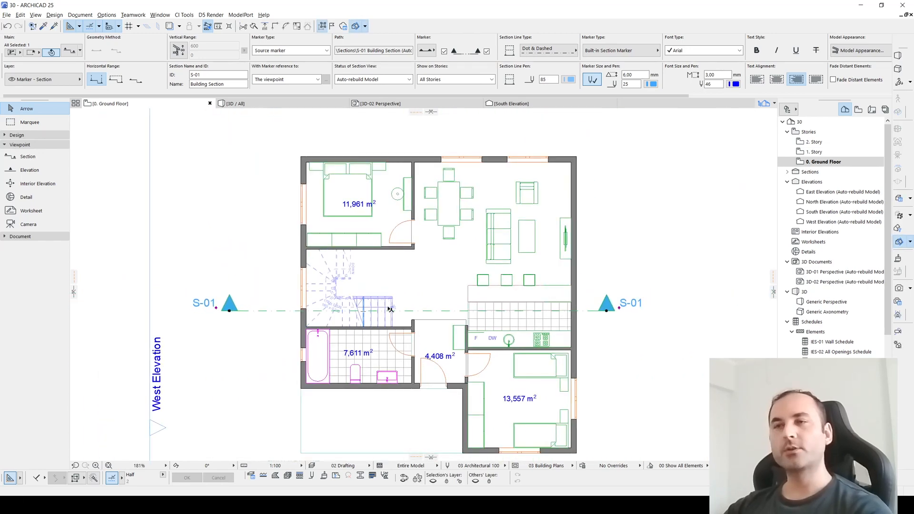
pyautogui.moveTo(423, 308)
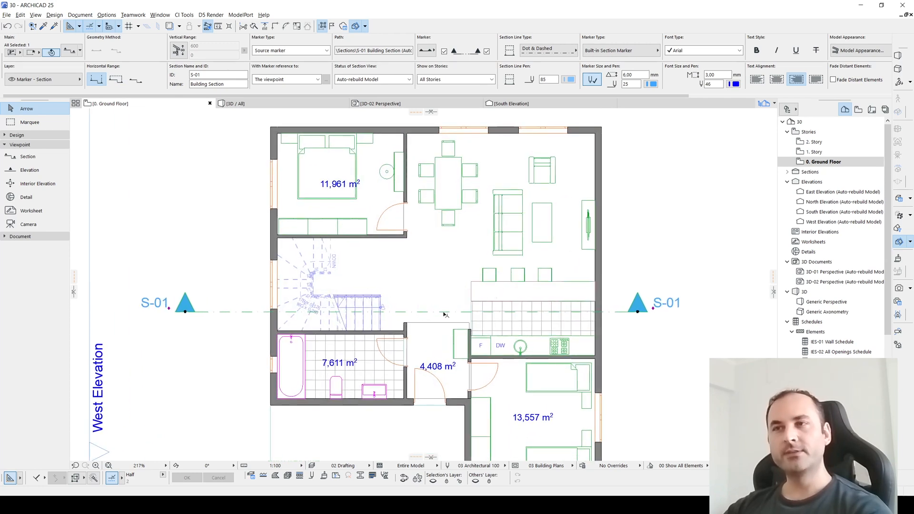
pyautogui.moveTo(446, 315)
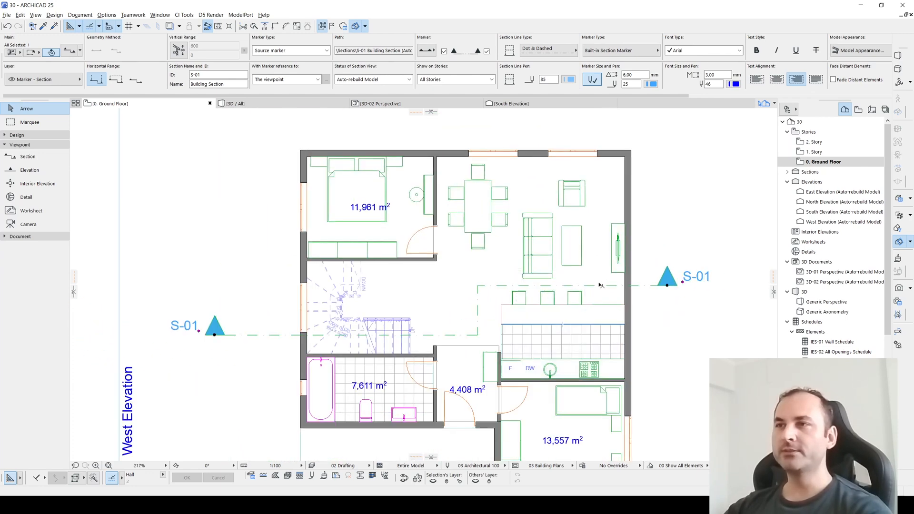
# Expand Sections in the Navigator and show the S-01 Building Section view
pyautogui.rightClick(667, 276)
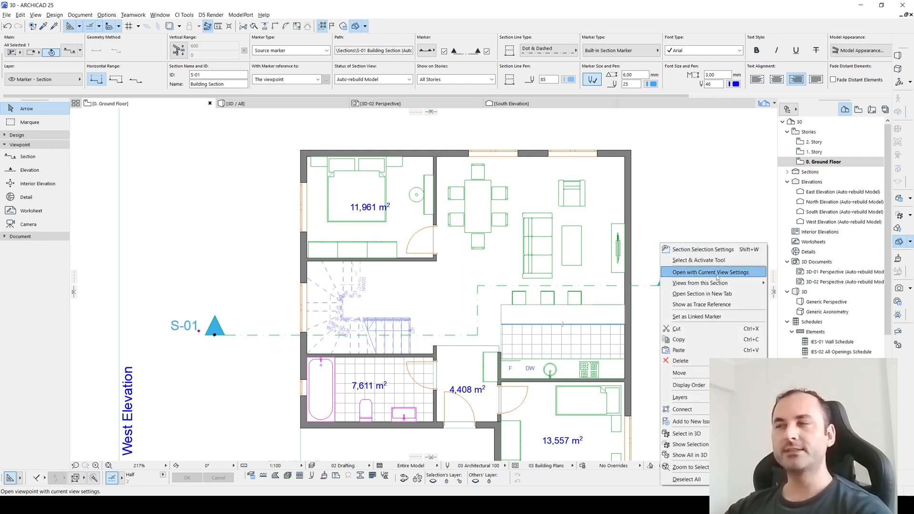
pyautogui.click(702, 272)
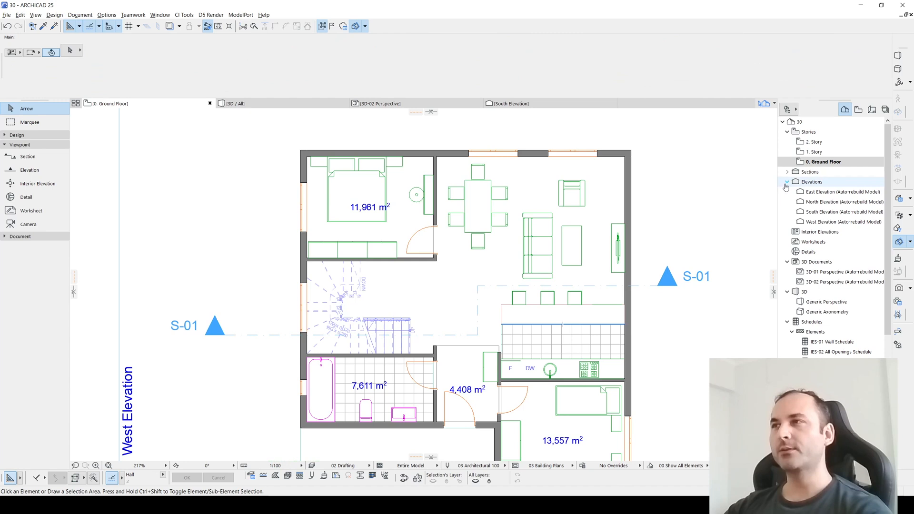
pyautogui.click(787, 172)
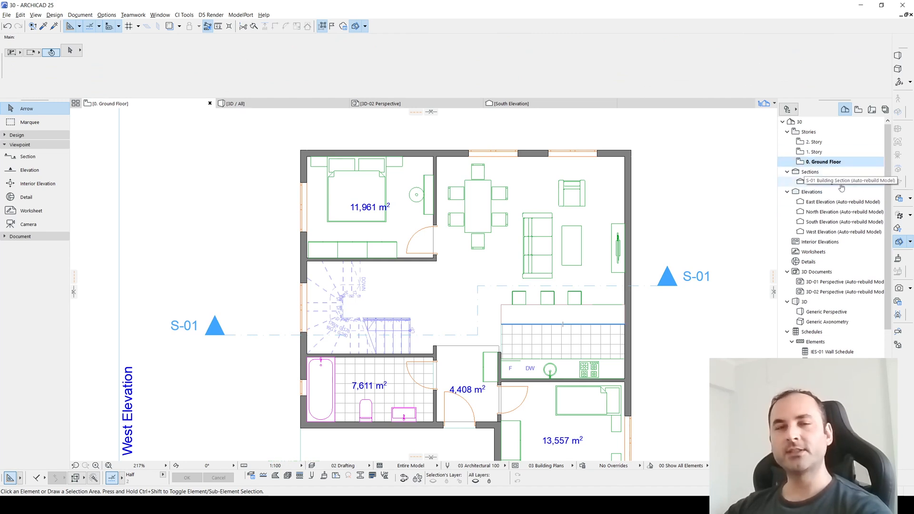
pyautogui.click(851, 181)
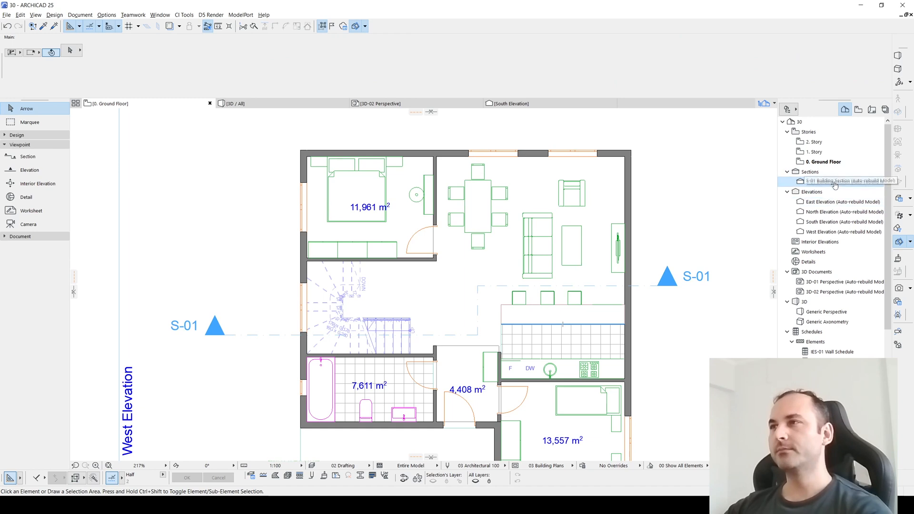
pyautogui.doubleClick(840, 181)
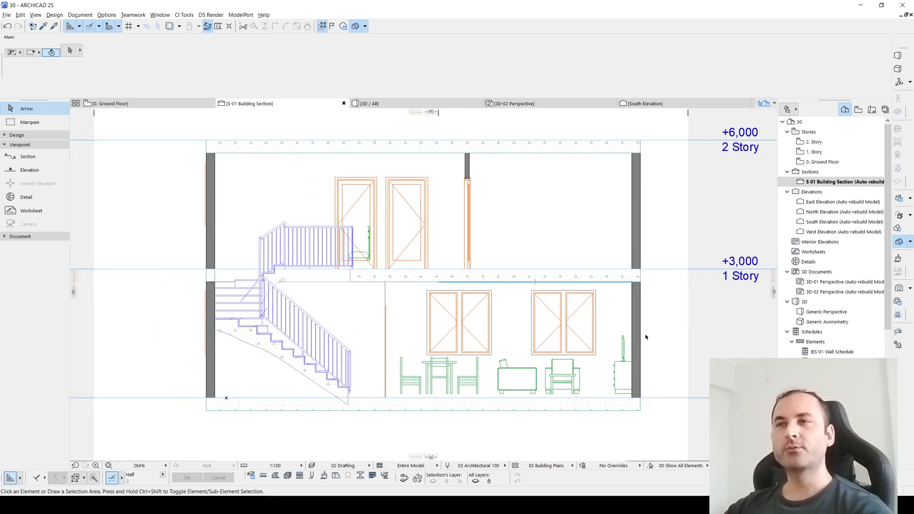
pyautogui.moveTo(675, 313)
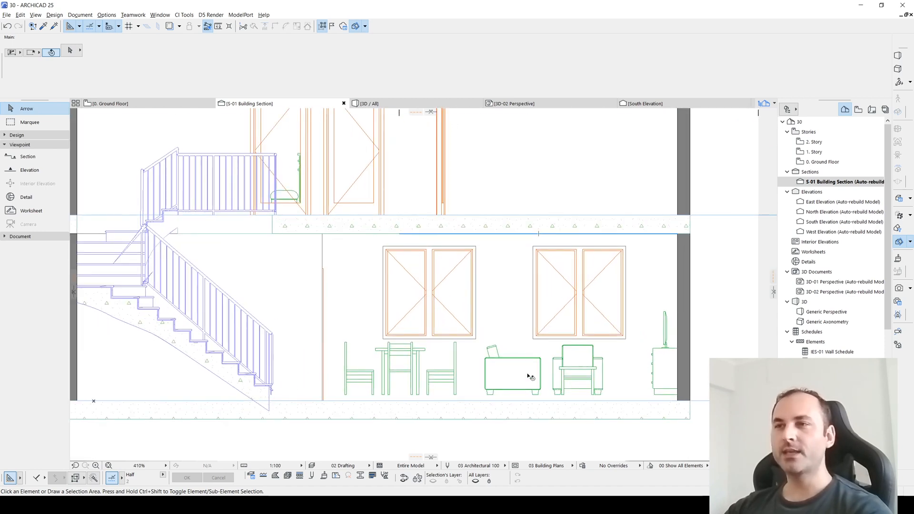
# Elevate the selected table, sofa, armchair and TV by -10 onto the floor
pyautogui.click(399, 371)
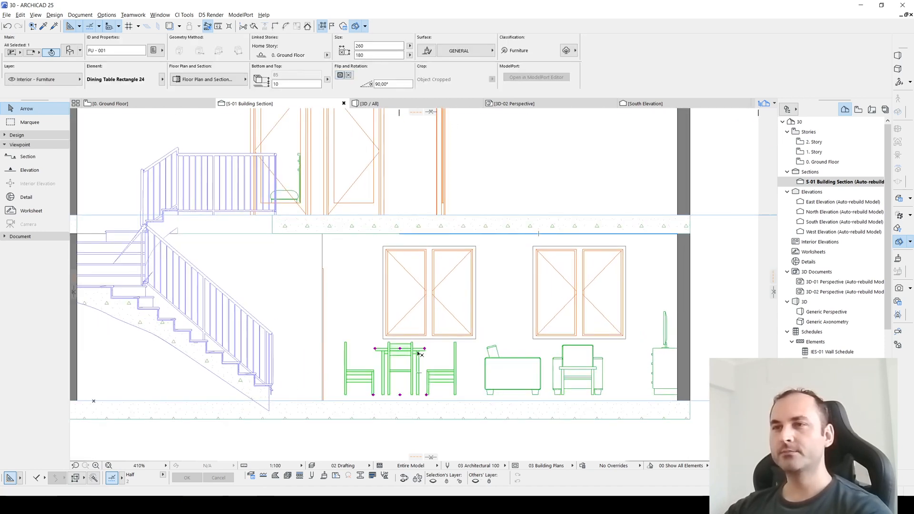
pyautogui.moveTo(505, 374)
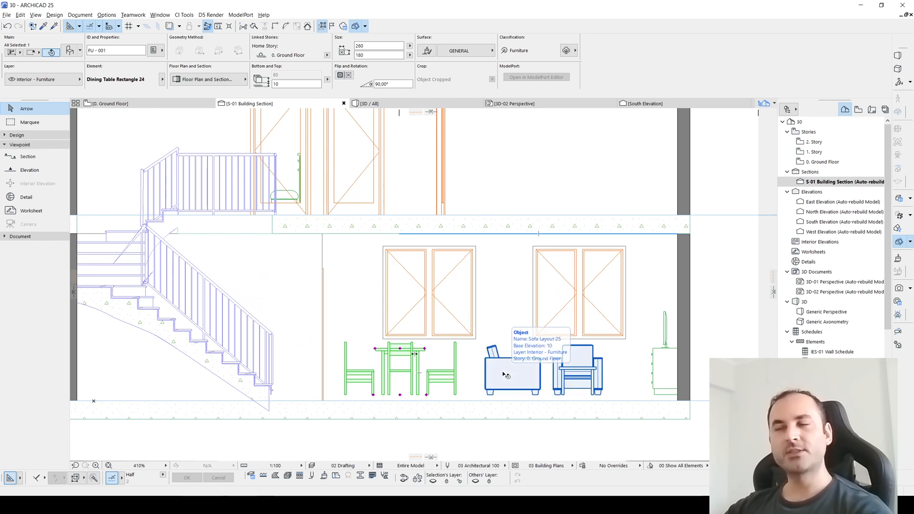
pyautogui.click(513, 373)
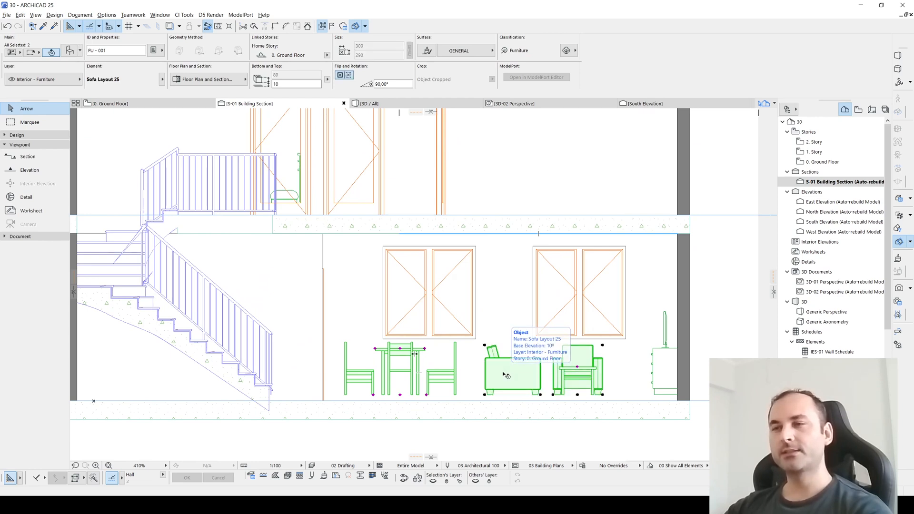
pyautogui.click(664, 367)
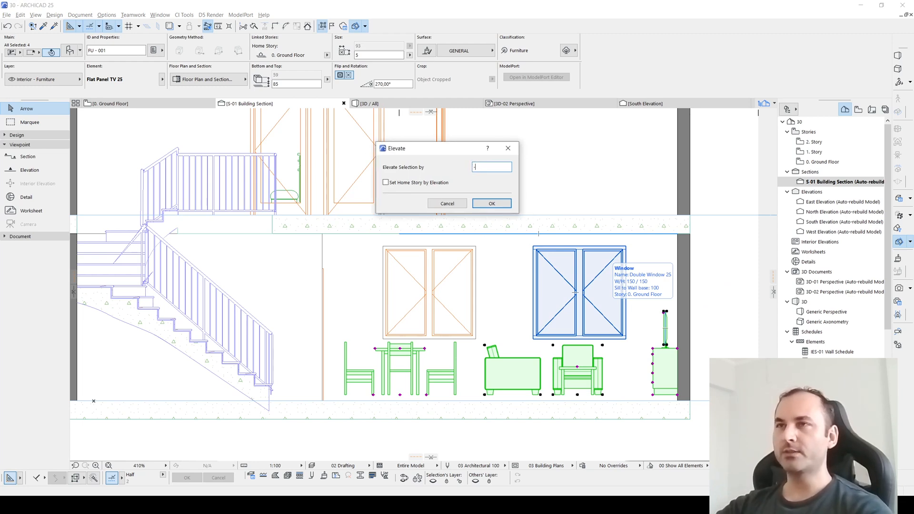
pyautogui.write('-10')
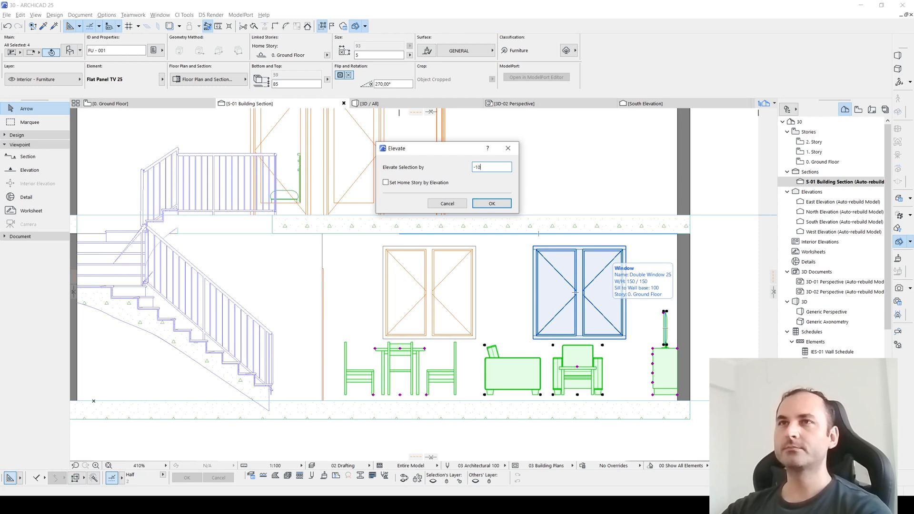
pyautogui.click(491, 204)
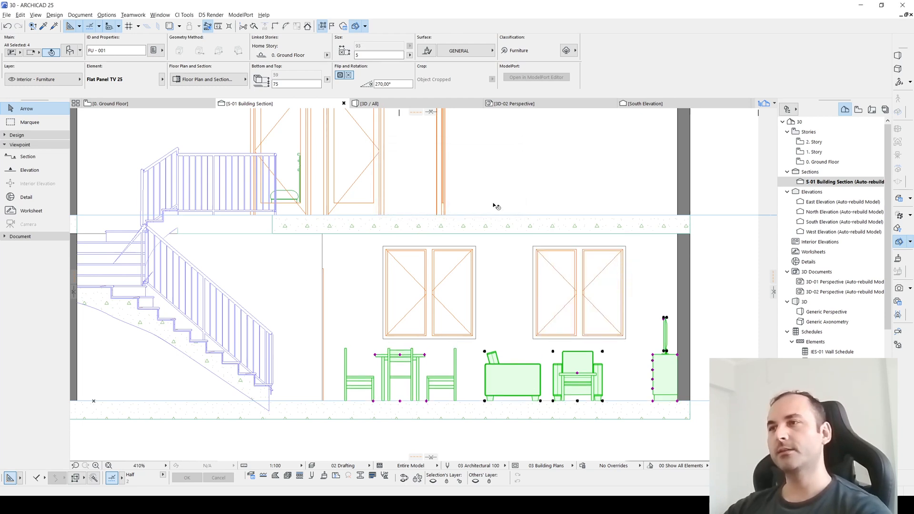
pyautogui.moveTo(332, 409)
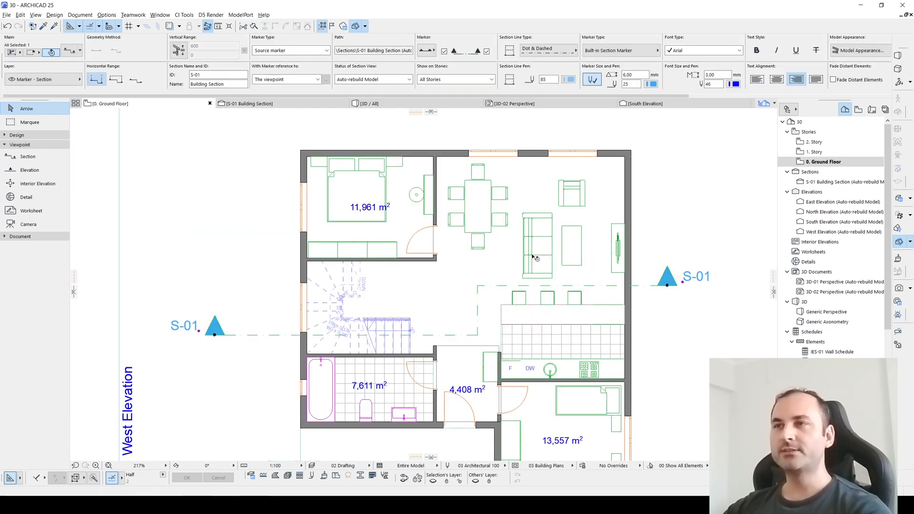
pyautogui.moveTo(667, 285)
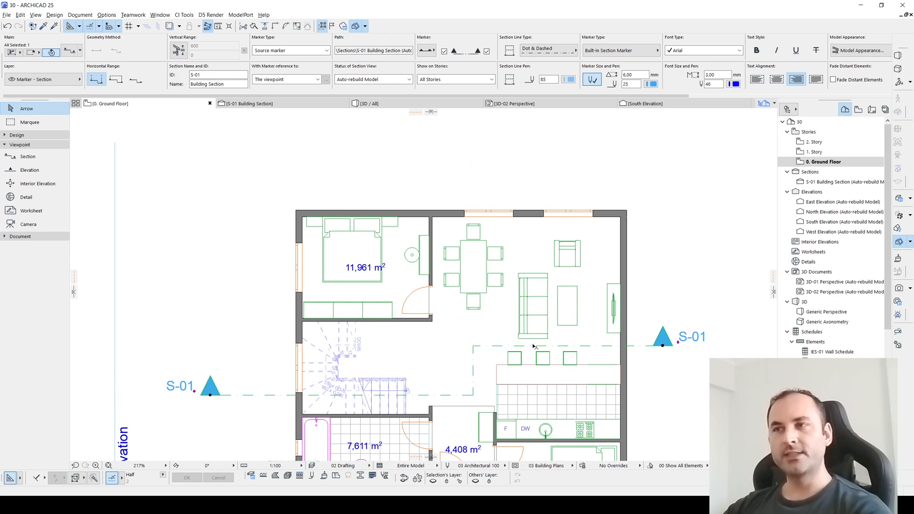
pyautogui.moveTo(526, 346)
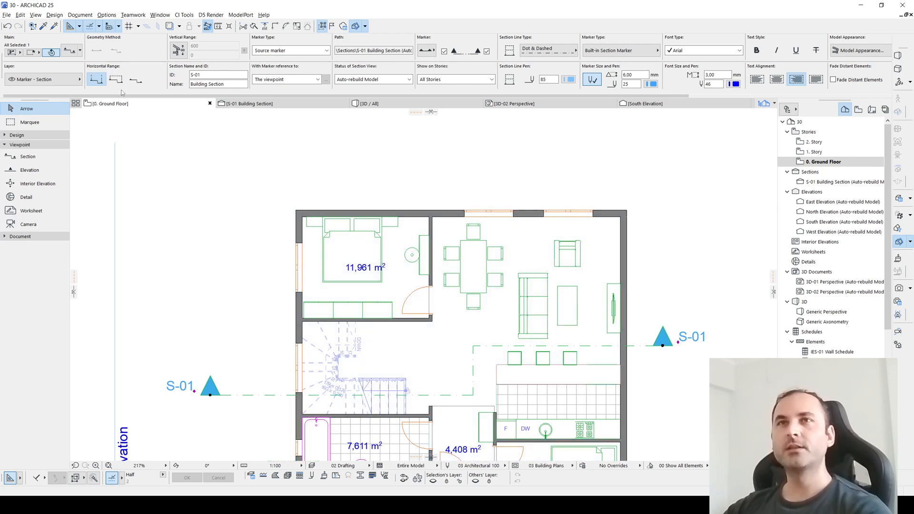
pyautogui.moveTo(116, 80)
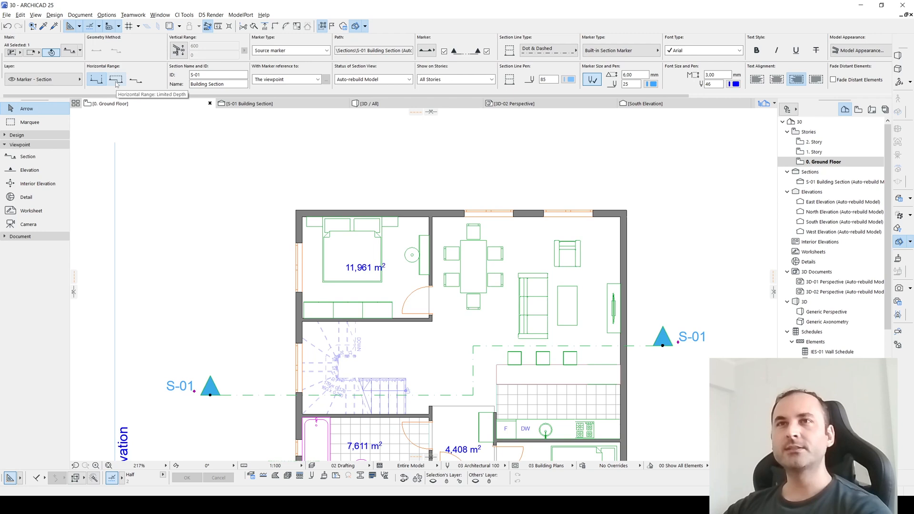
pyautogui.moveTo(136, 80)
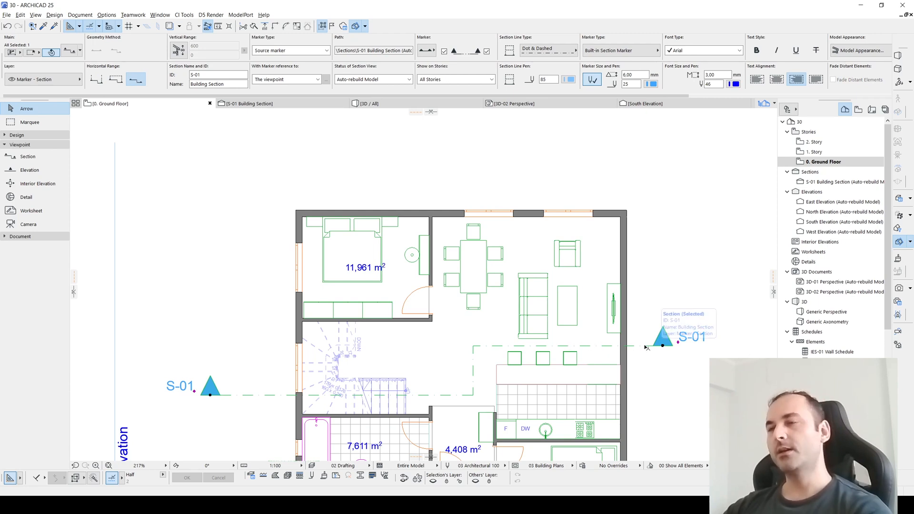
pyautogui.moveTo(273, 100)
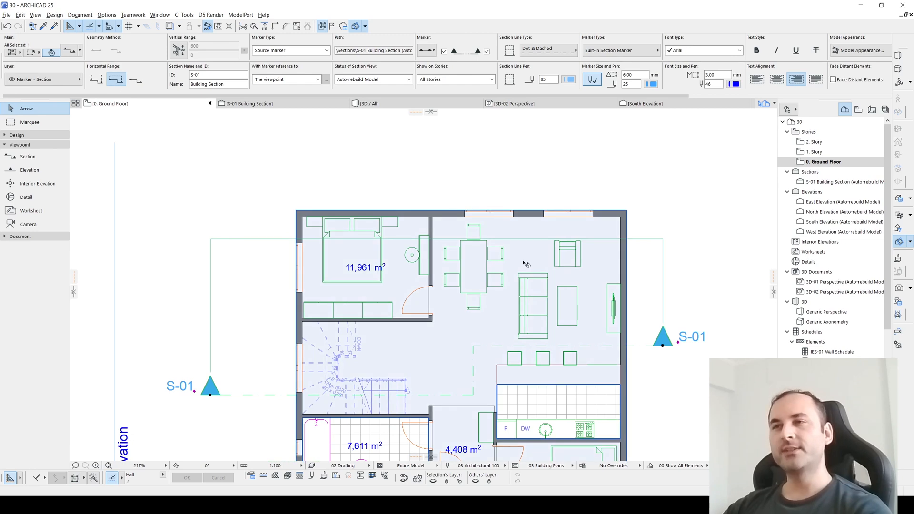
pyautogui.moveTo(513, 244)
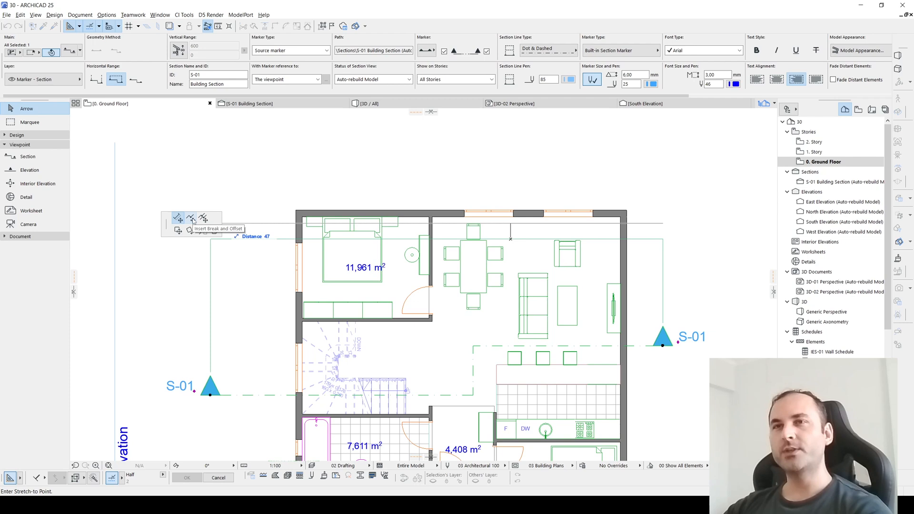
pyautogui.moveTo(204, 218)
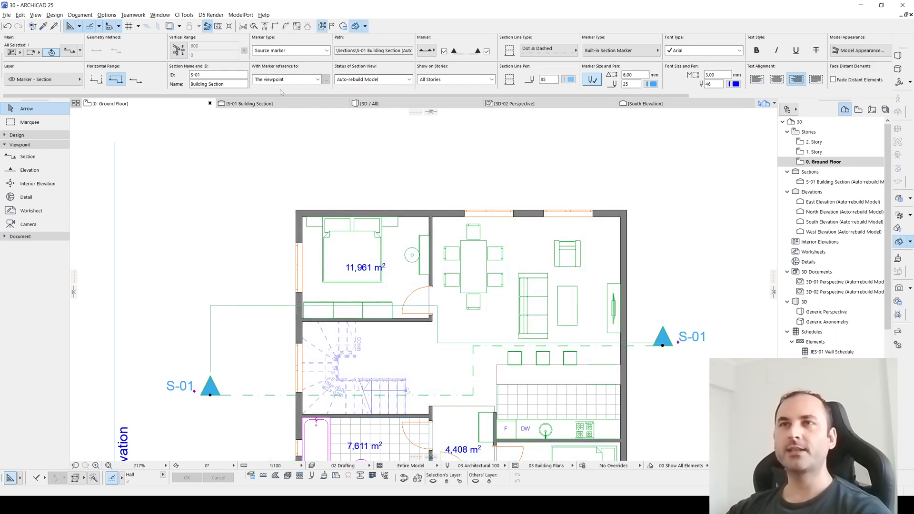
# Switch the plan view to 1. Story
pyautogui.click(249, 103)
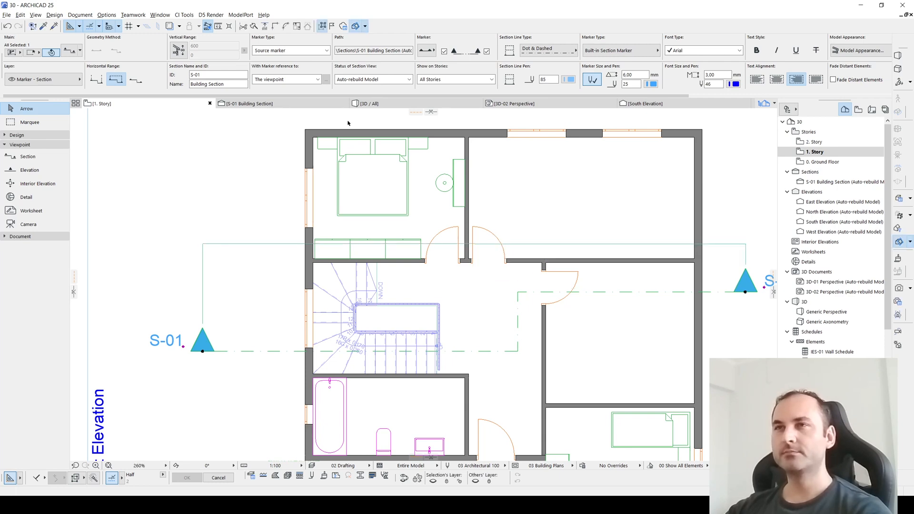
pyautogui.click(249, 103)
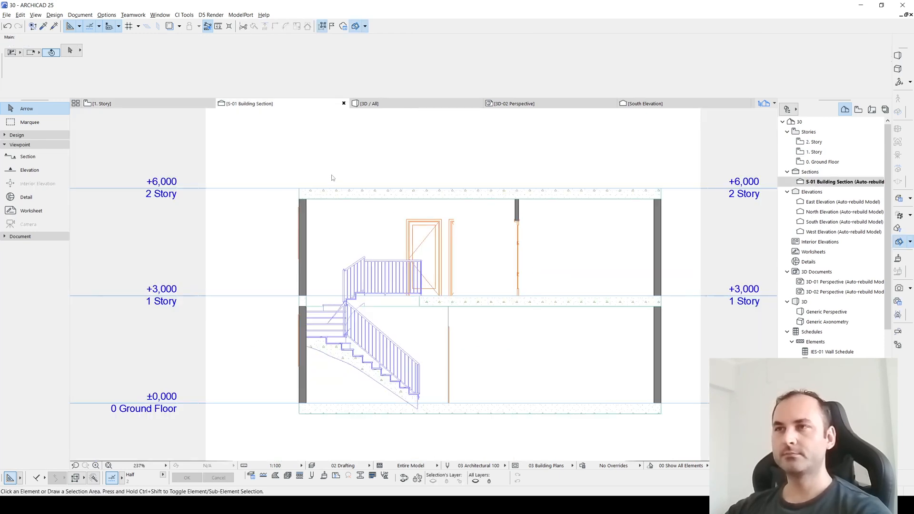
pyautogui.scroll(-3)
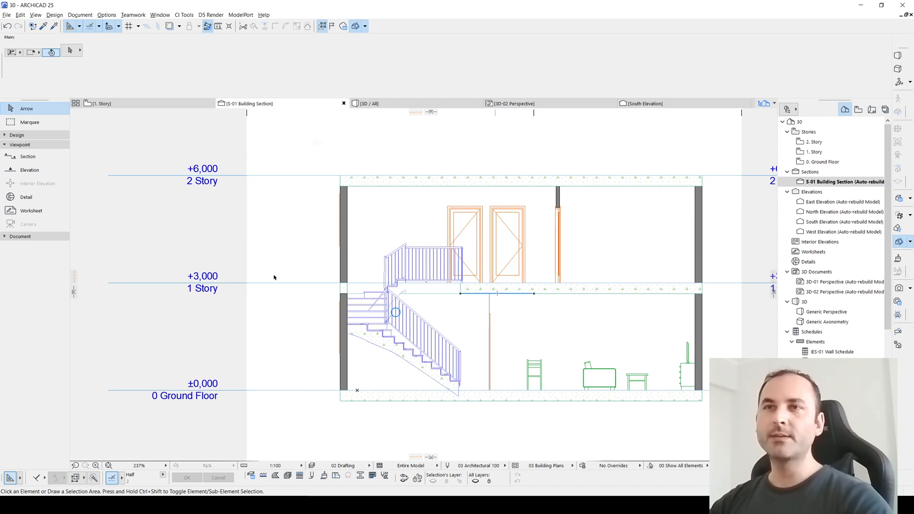
pyautogui.moveTo(478, 337)
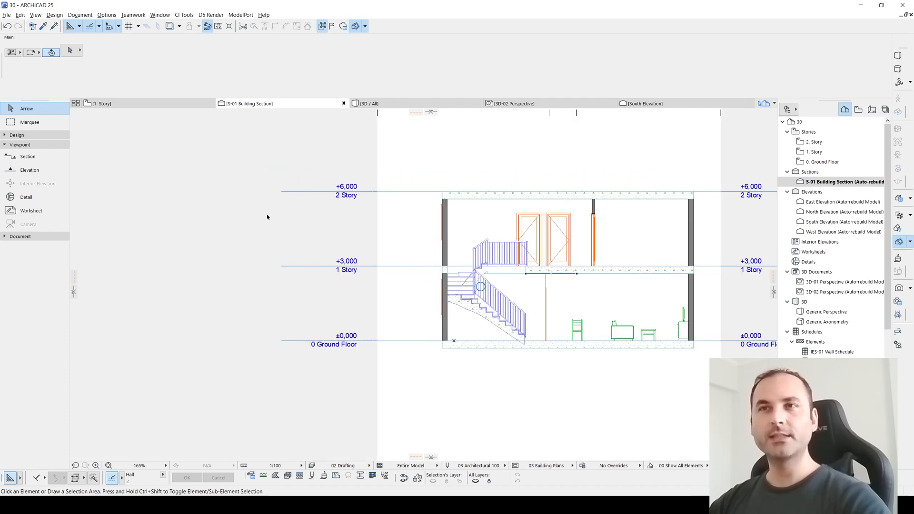
pyautogui.moveTo(293, 226)
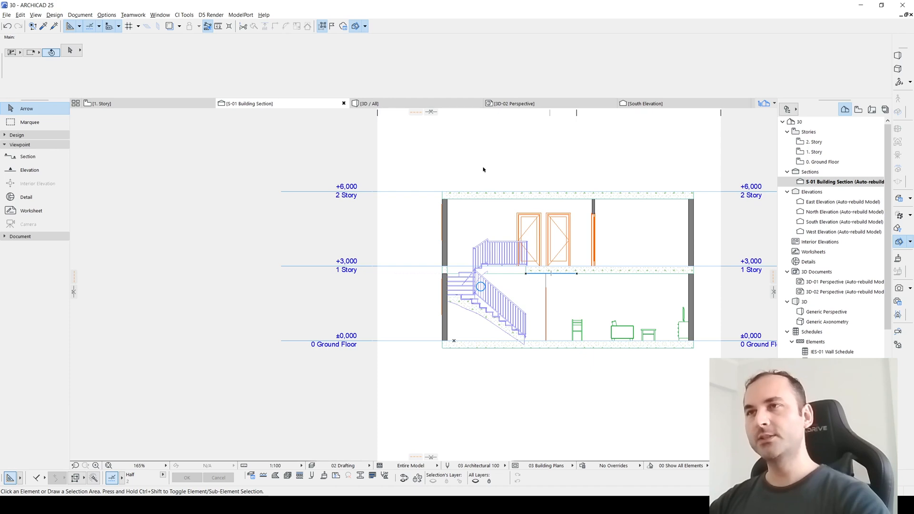
pyautogui.moveTo(251, 245)
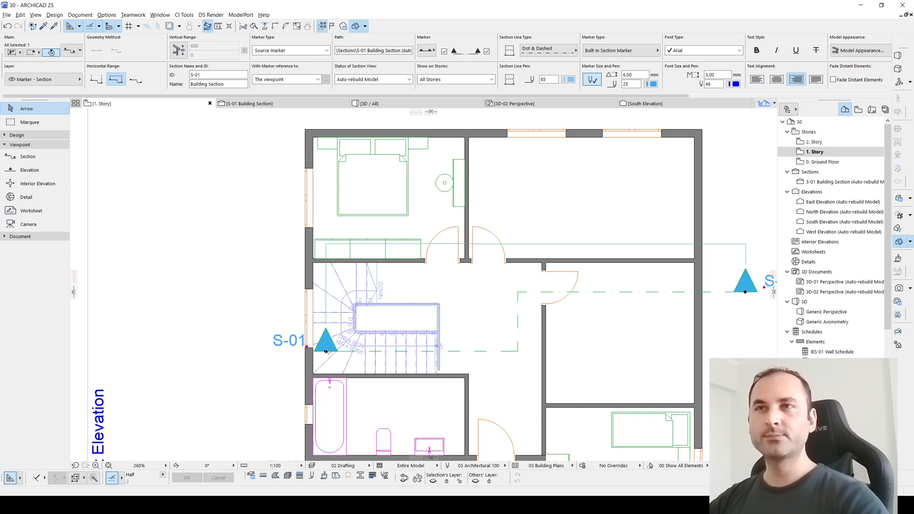
pyautogui.moveTo(353, 314)
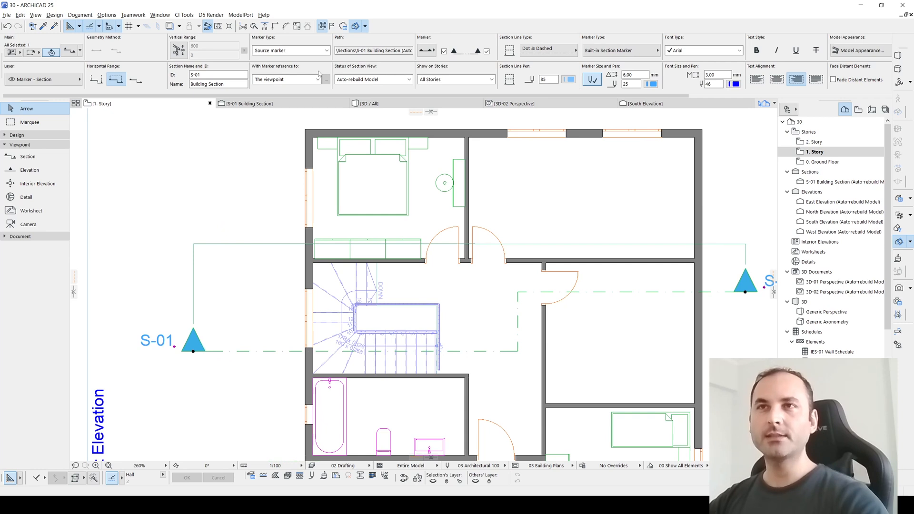
pyautogui.click(249, 103)
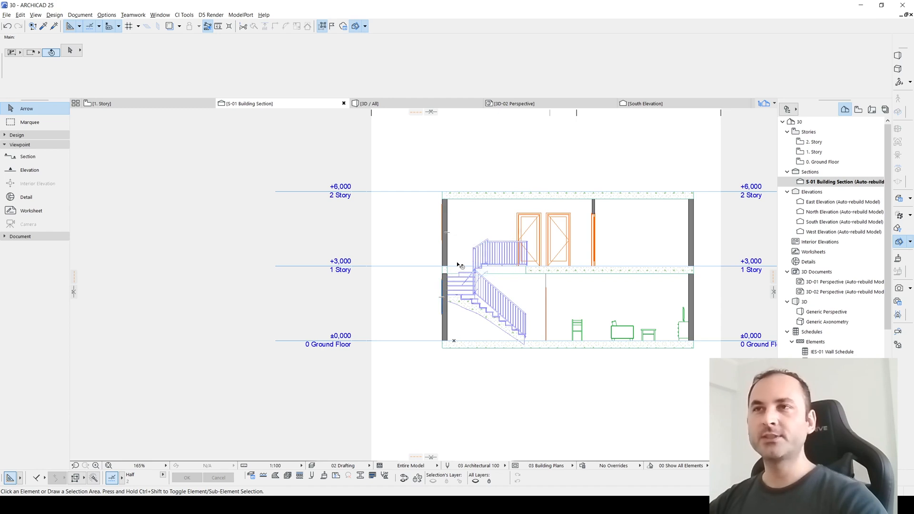
pyautogui.moveTo(369, 279)
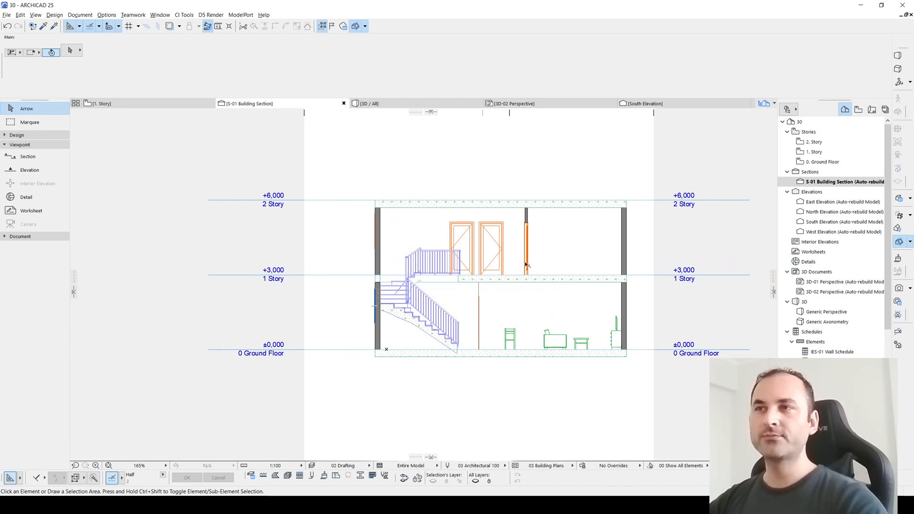
pyautogui.moveTo(525, 247)
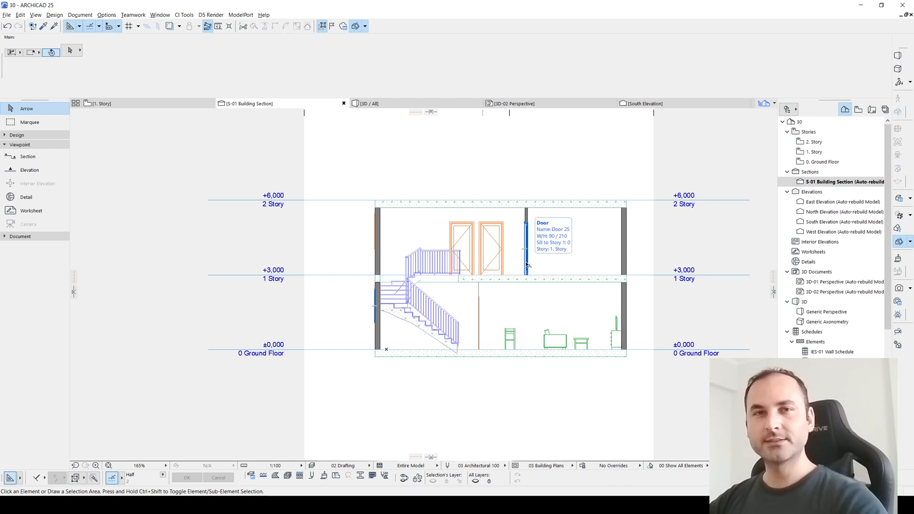
pyautogui.moveTo(526, 262)
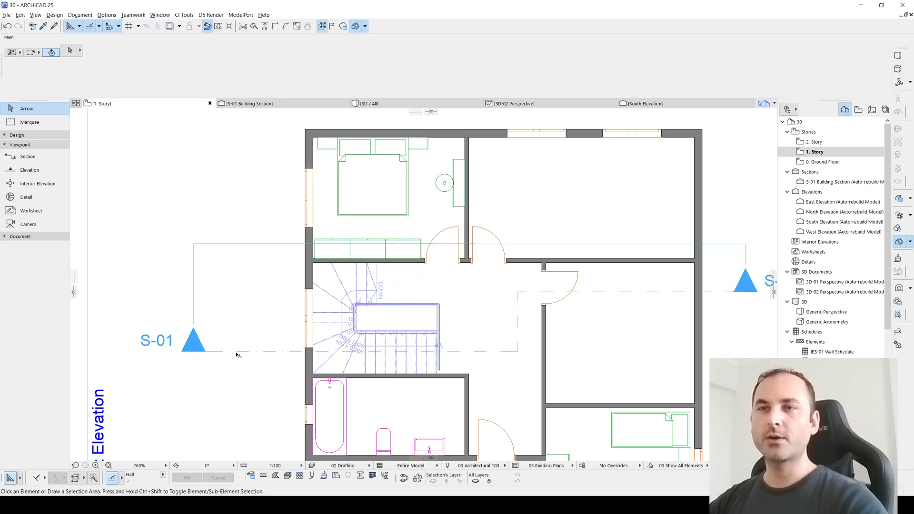
# Select the S-01 section line on the first story plan
pyautogui.click(193, 341)
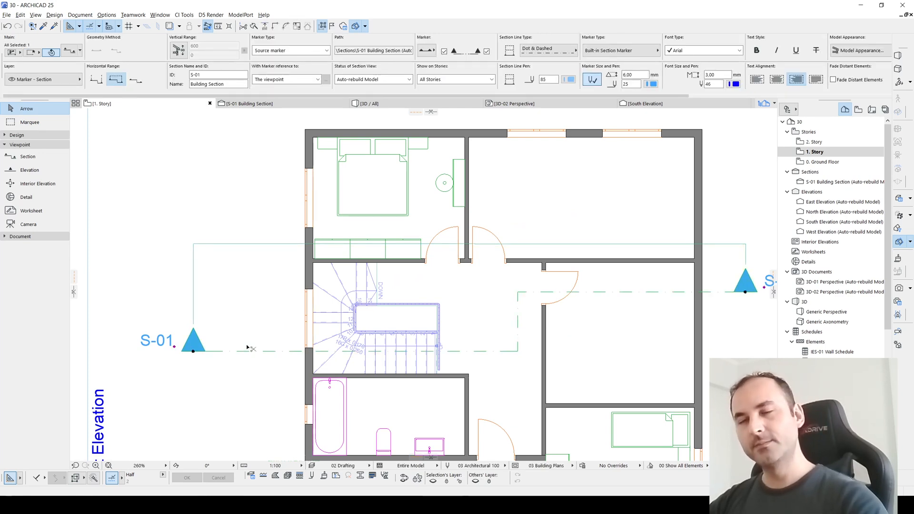
pyautogui.moveTo(299, 337)
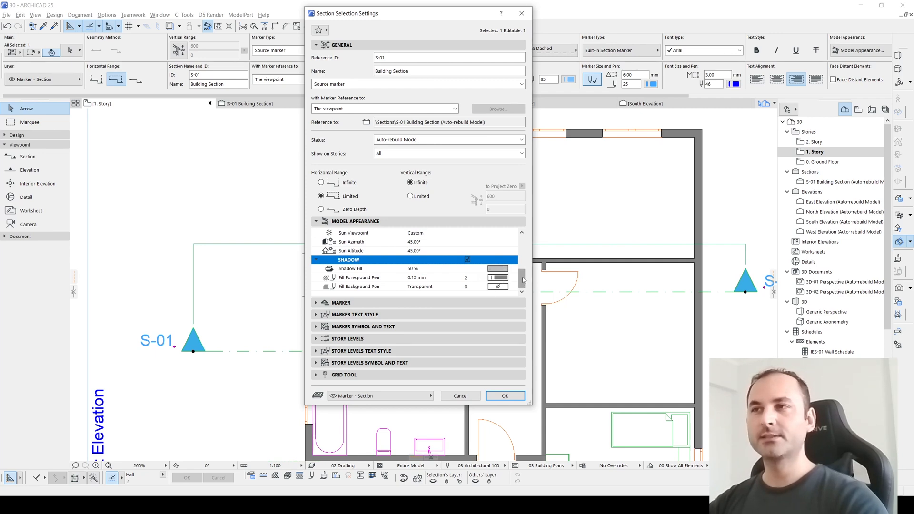
# Keep the dot-and-dash line type and make the S-01 marker line segmented at 15 mm
pyautogui.click(341, 234)
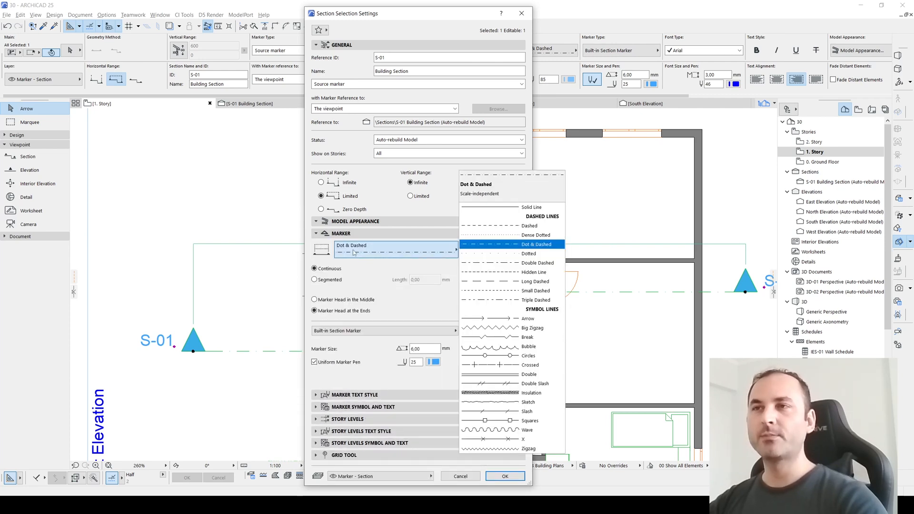
pyautogui.click(536, 244)
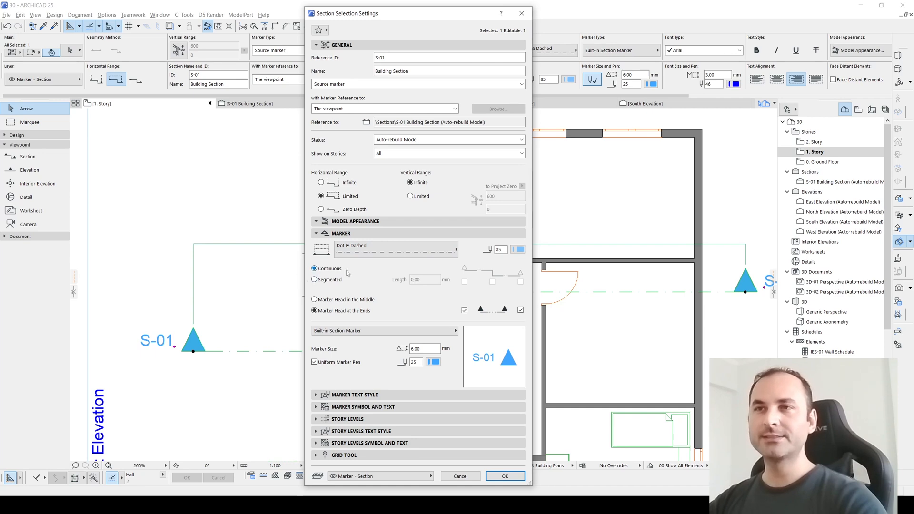
pyautogui.click(315, 279)
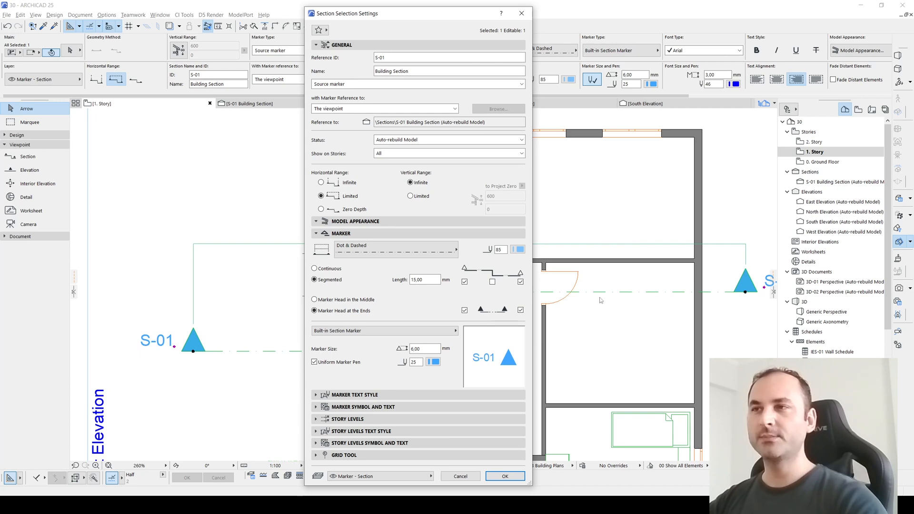
pyautogui.click(504, 476)
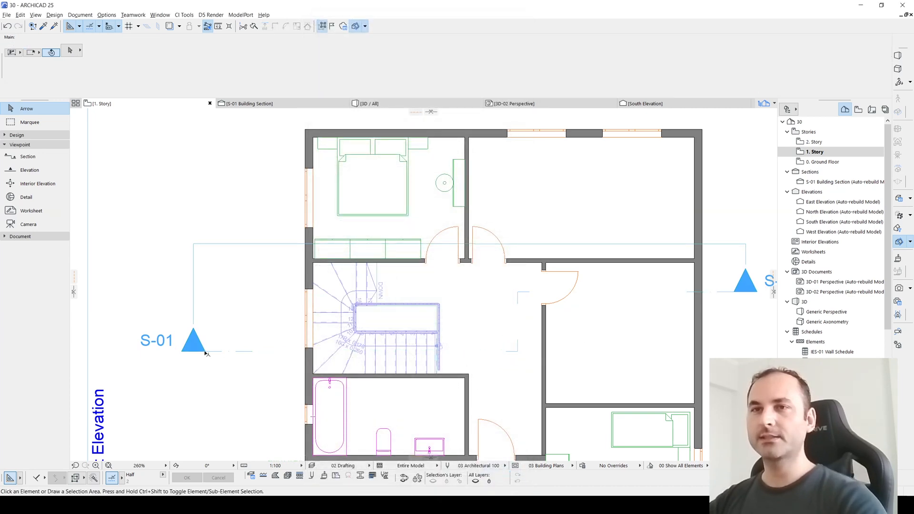
# Reopen S-01's settings and apply the adjusted segment options
pyautogui.click(194, 341)
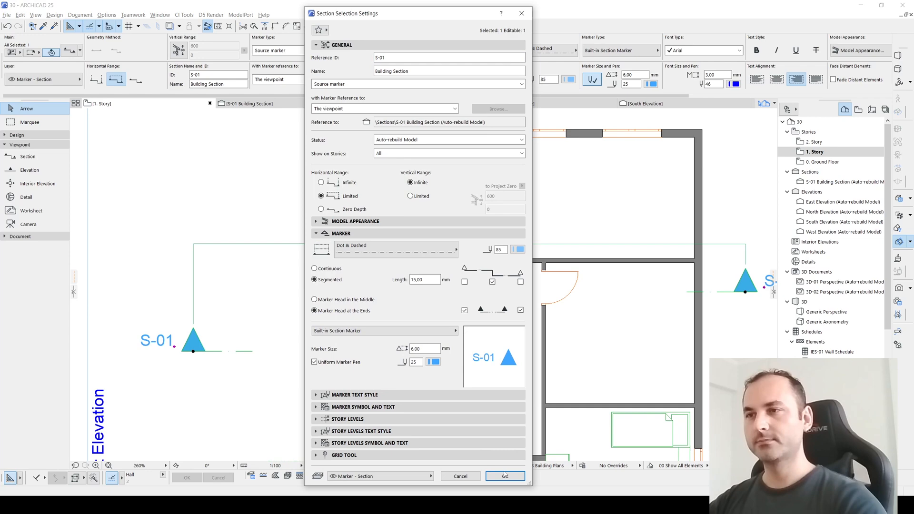
pyautogui.click(505, 476)
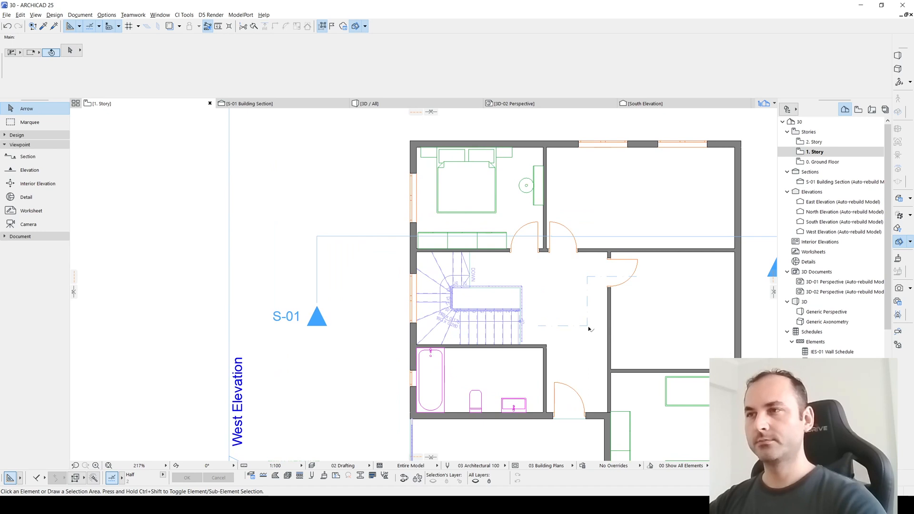
pyautogui.moveTo(323, 339)
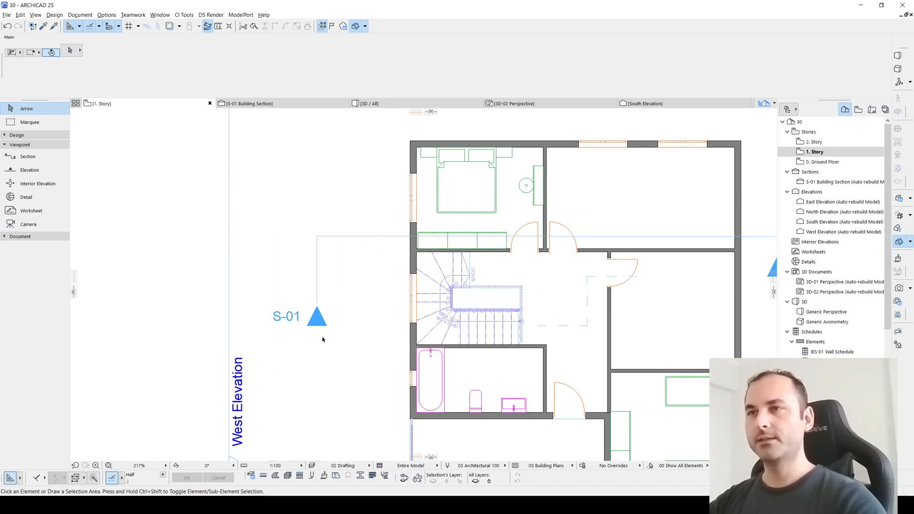
pyautogui.moveTo(585, 333)
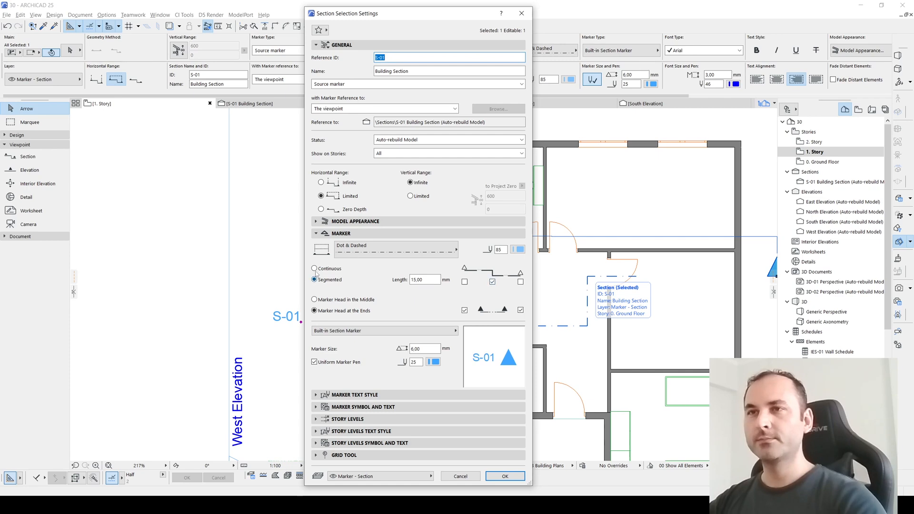
# Return the S-01 line to Continuous and page Marker Symbol and Text to Marker Text
pyautogui.click(315, 269)
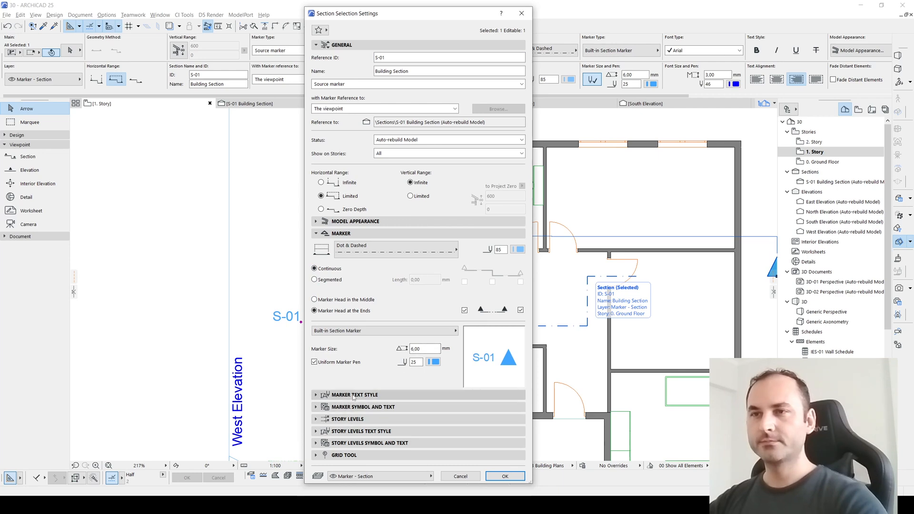
pyautogui.click(352, 395)
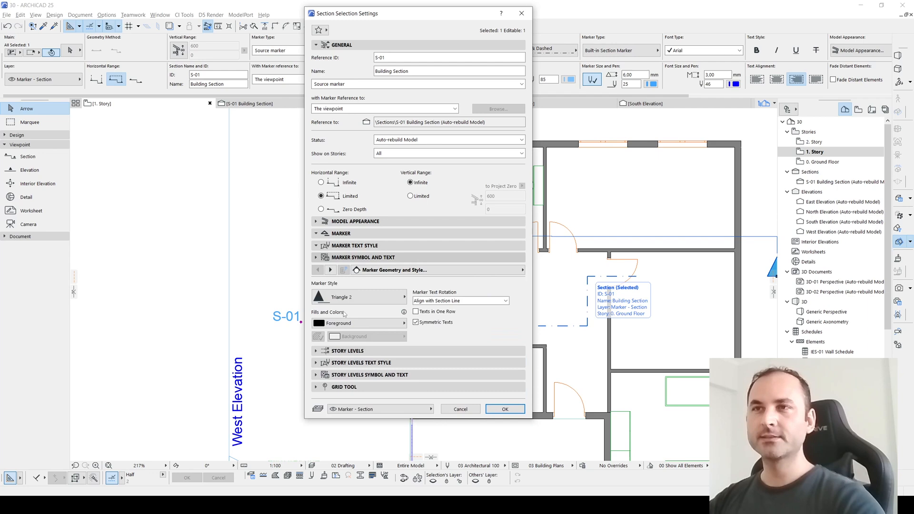
pyautogui.click(317, 257)
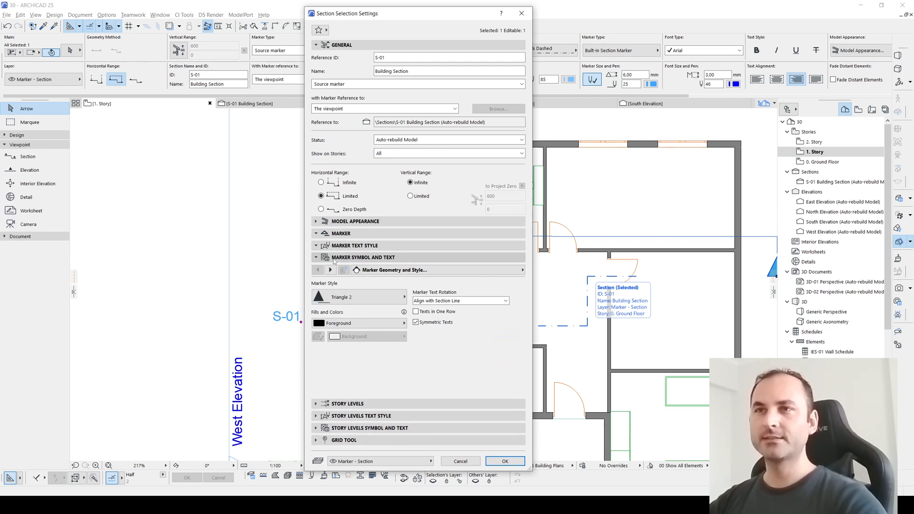
pyautogui.click(359, 297)
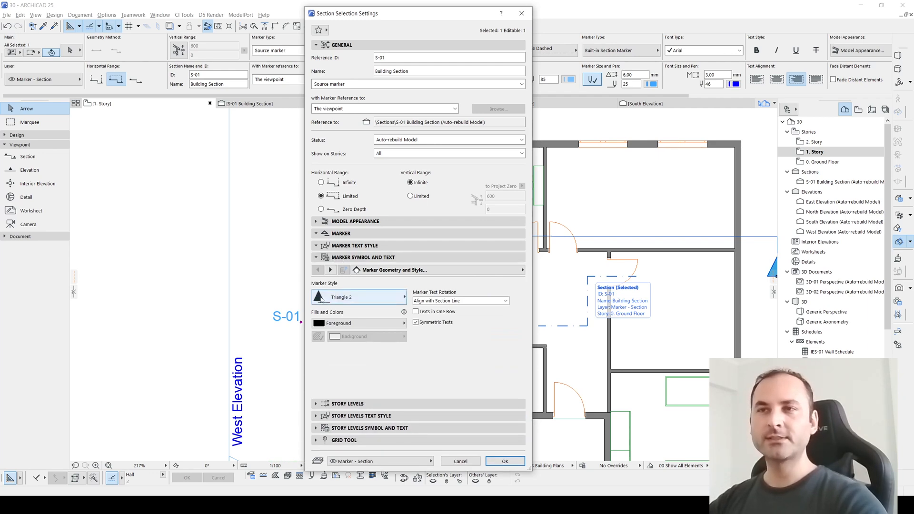
pyautogui.click(359, 297)
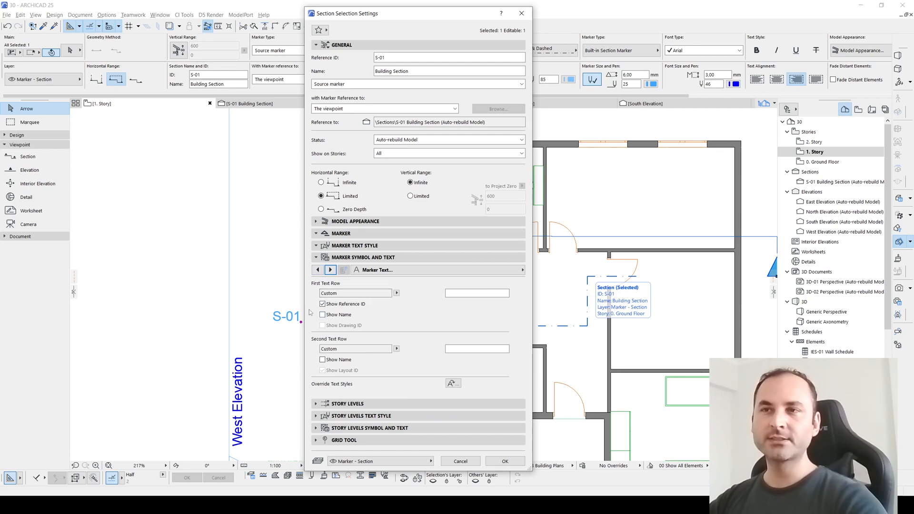
# Review the marker label text and text style options for S-01
pyautogui.click(322, 304)
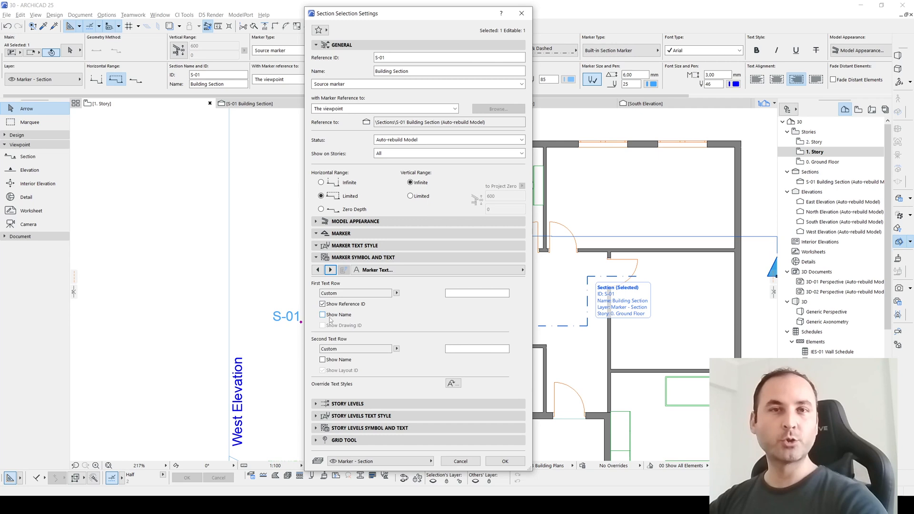
pyautogui.click(323, 314)
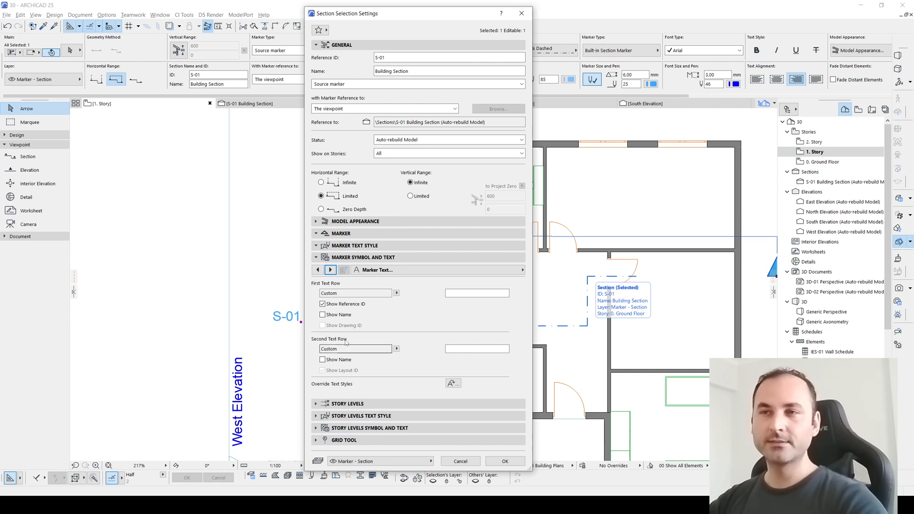
pyautogui.click(330, 269)
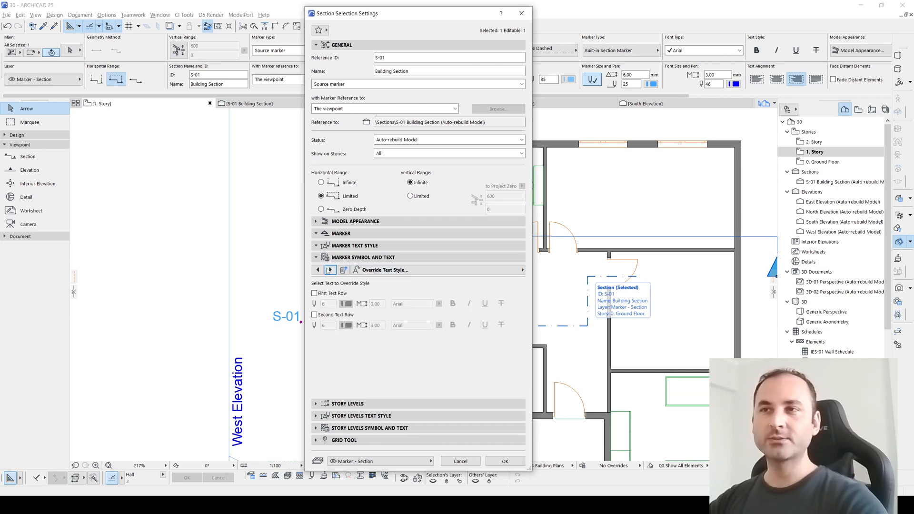
# Leave Show Story Levels on Display Only in the Story Levels panel and apply the settings
pyautogui.click(318, 269)
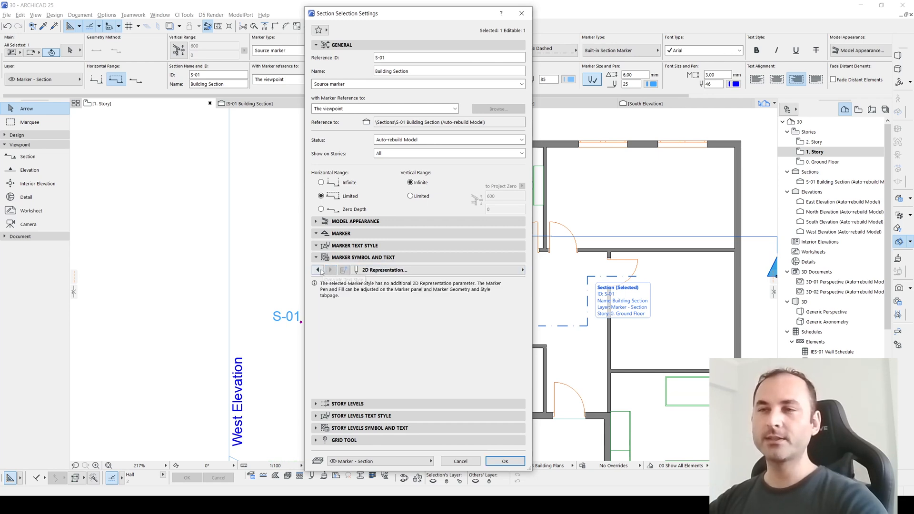
pyautogui.click(347, 270)
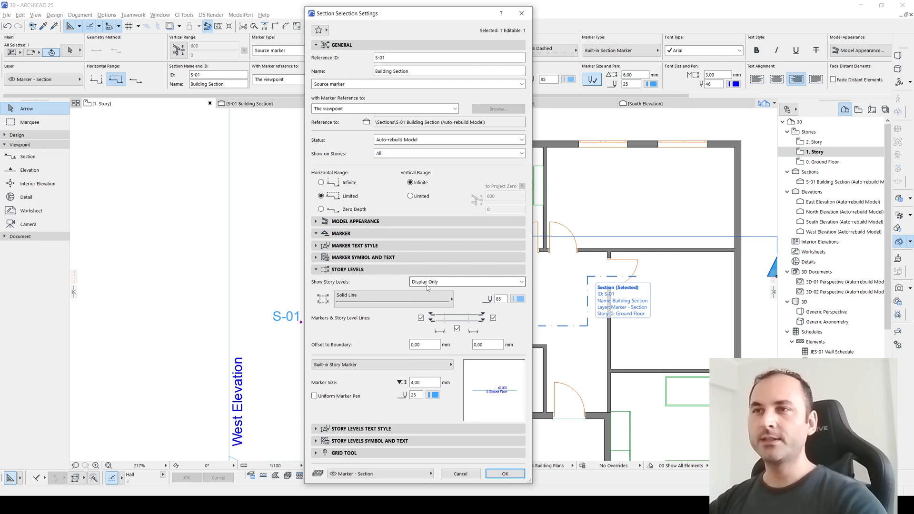
pyautogui.moveTo(447, 285)
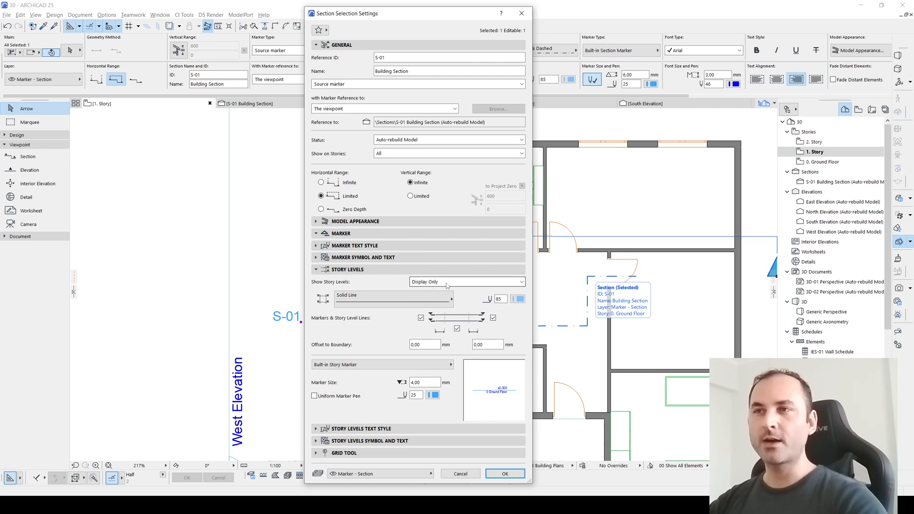
pyautogui.moveTo(714, 280)
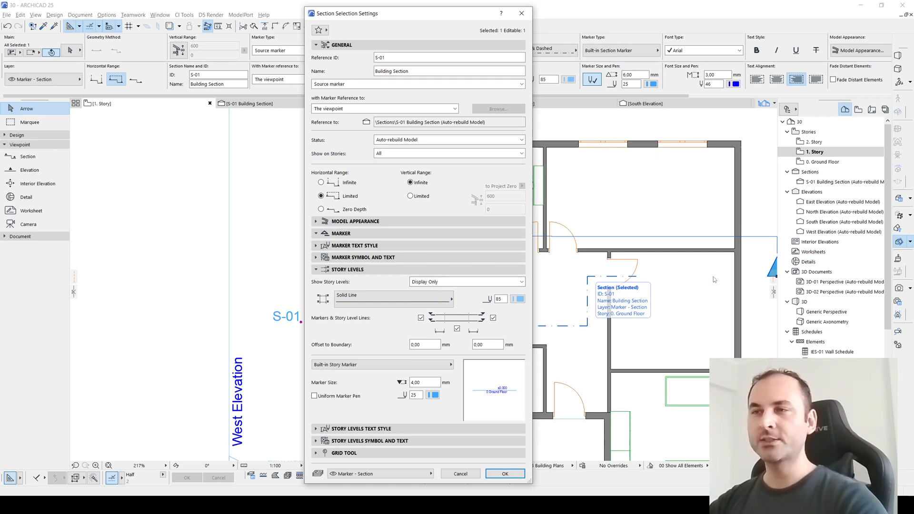
pyautogui.click(463, 282)
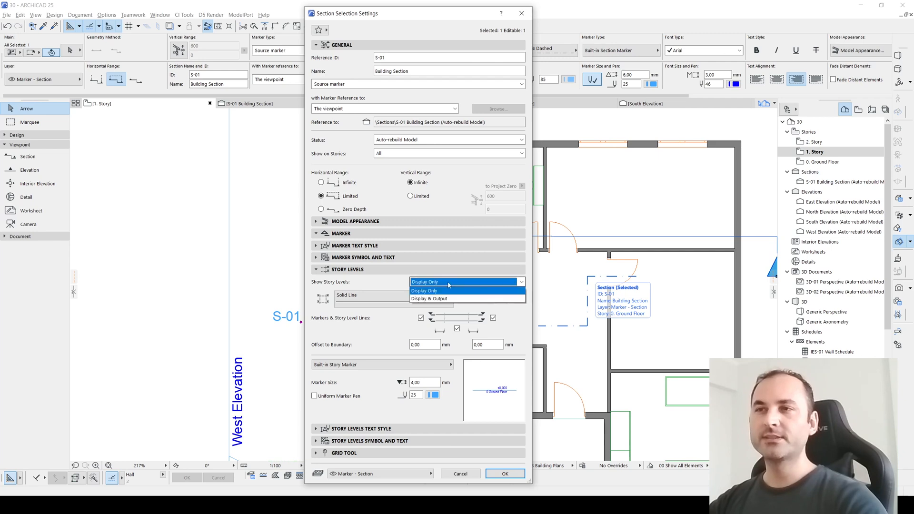
pyautogui.click(424, 291)
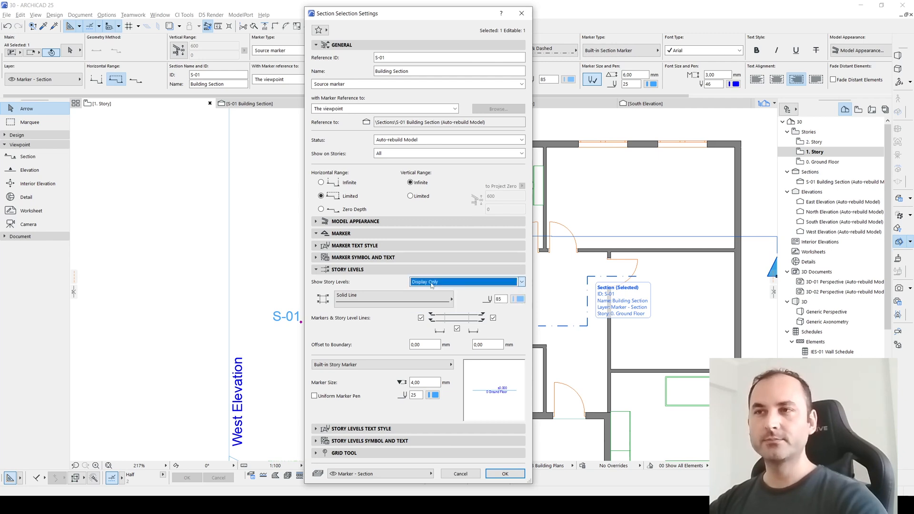
pyautogui.click(505, 473)
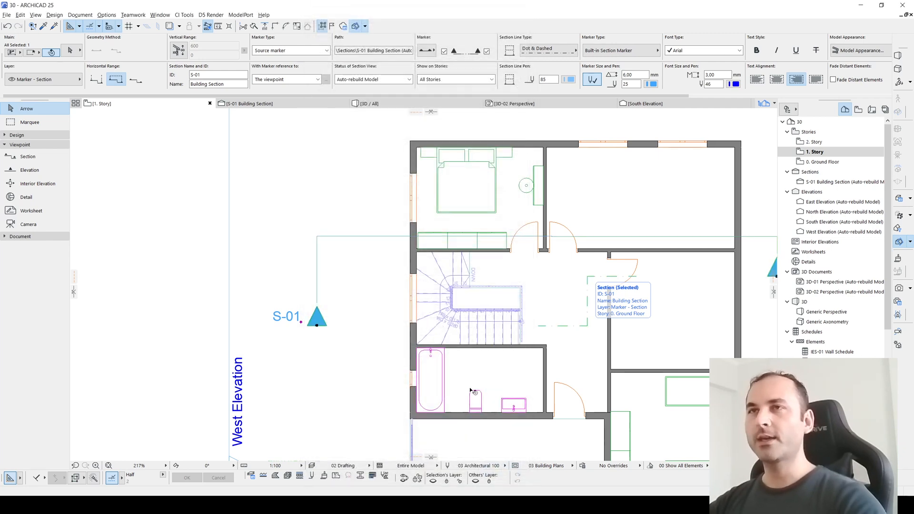
# View the S-01 section with story level lines at all three floors, then reopen its settings
pyautogui.click(248, 103)
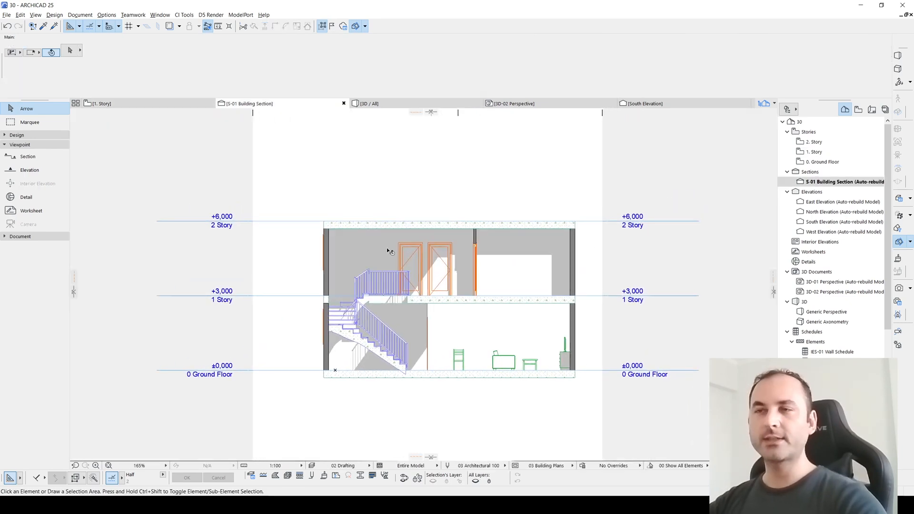
pyautogui.moveTo(386, 256)
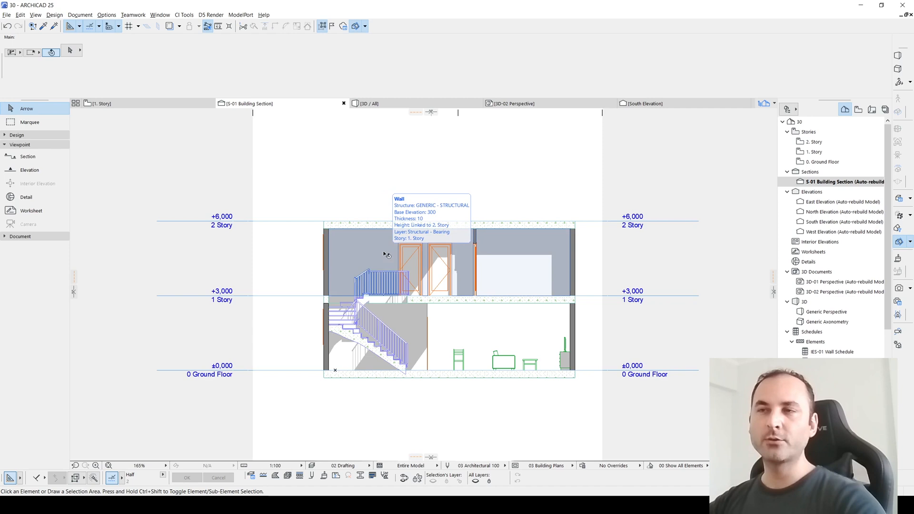
pyautogui.moveTo(395, 249)
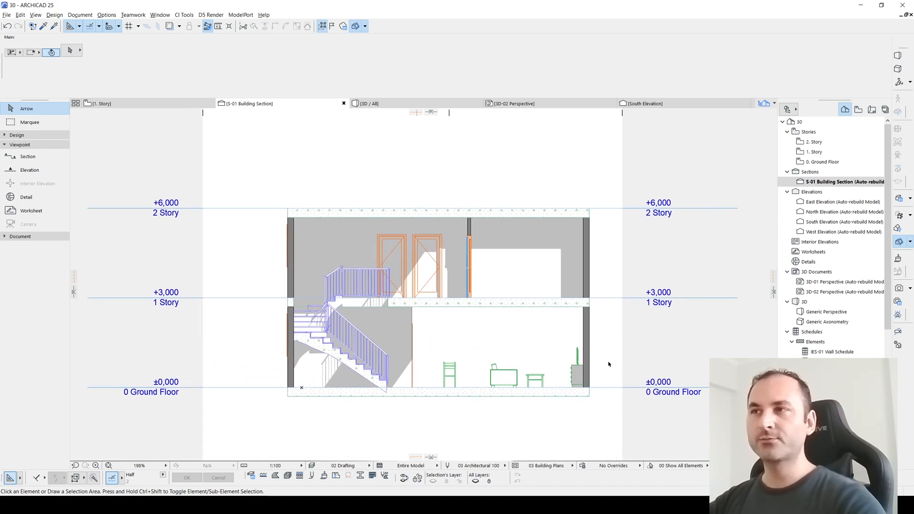
pyautogui.moveTo(450, 256)
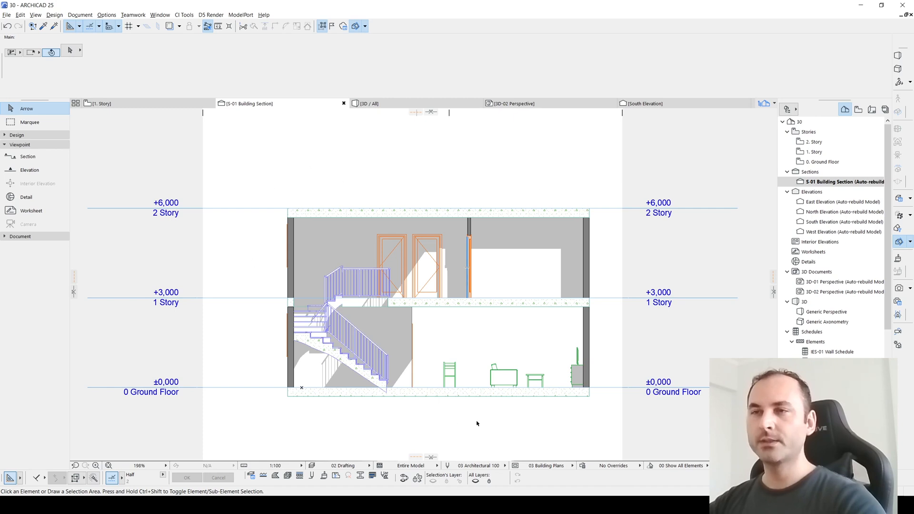
pyautogui.moveTo(256, 184)
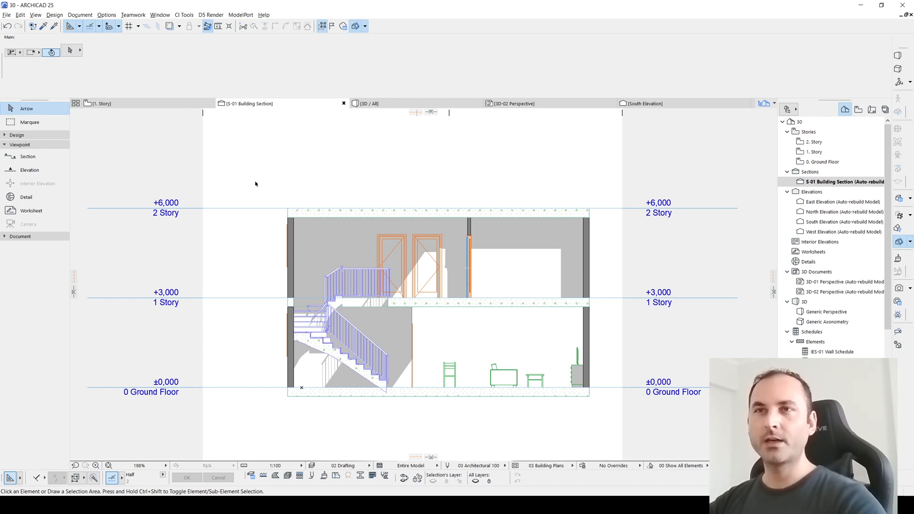
pyautogui.moveTo(239, 199)
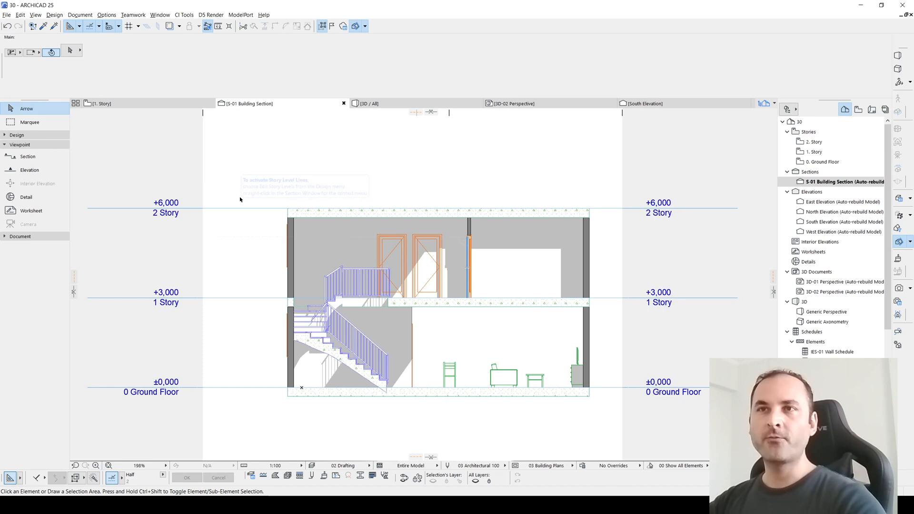
pyautogui.moveTo(233, 435)
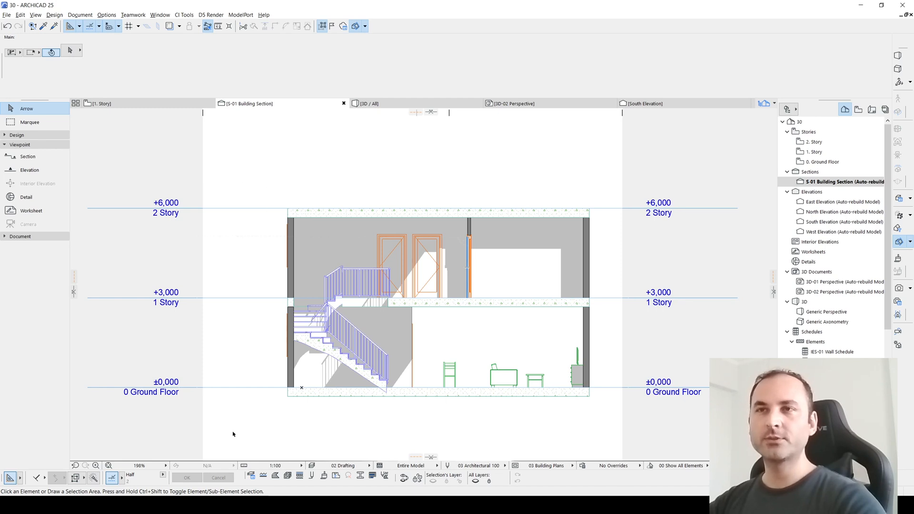
pyautogui.moveTo(152, 260)
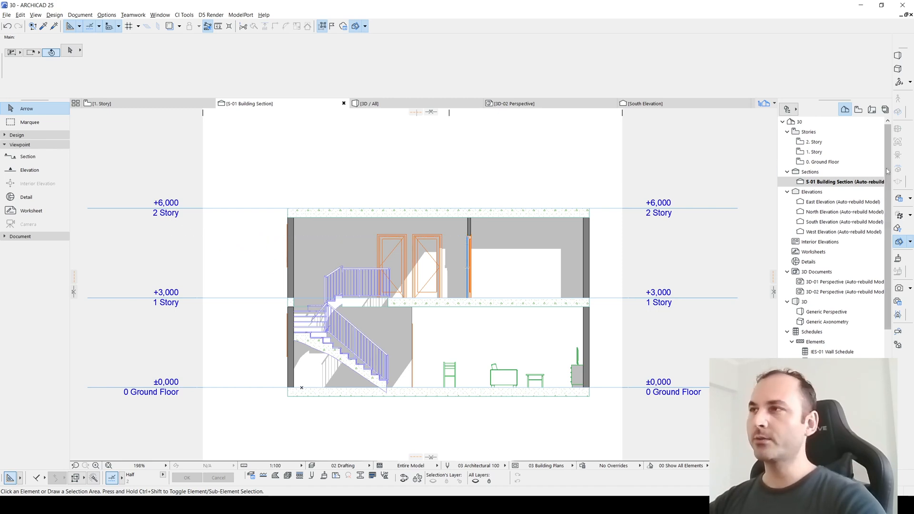
pyautogui.doubleClick(840, 181)
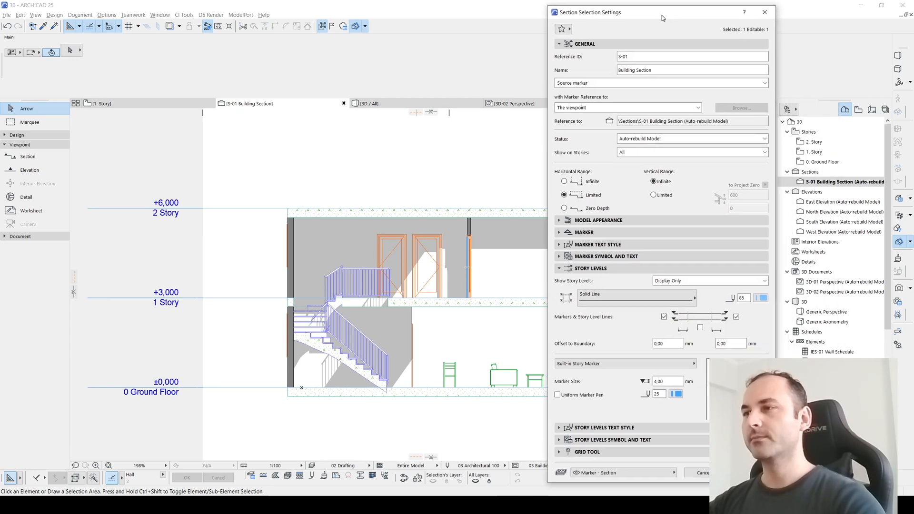
# Reopen section S-01's settings and expand the Story Levels Symbol and Text panel
pyautogui.click(765, 12)
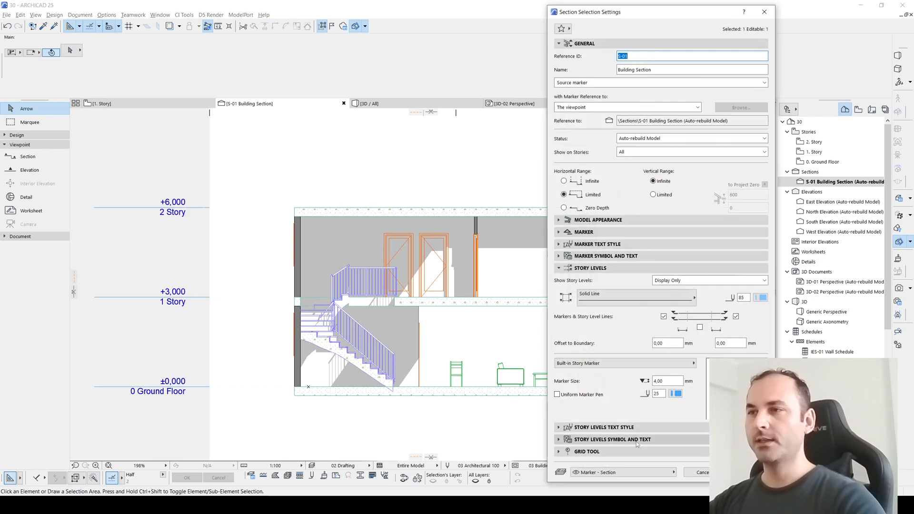
pyautogui.click(604, 280)
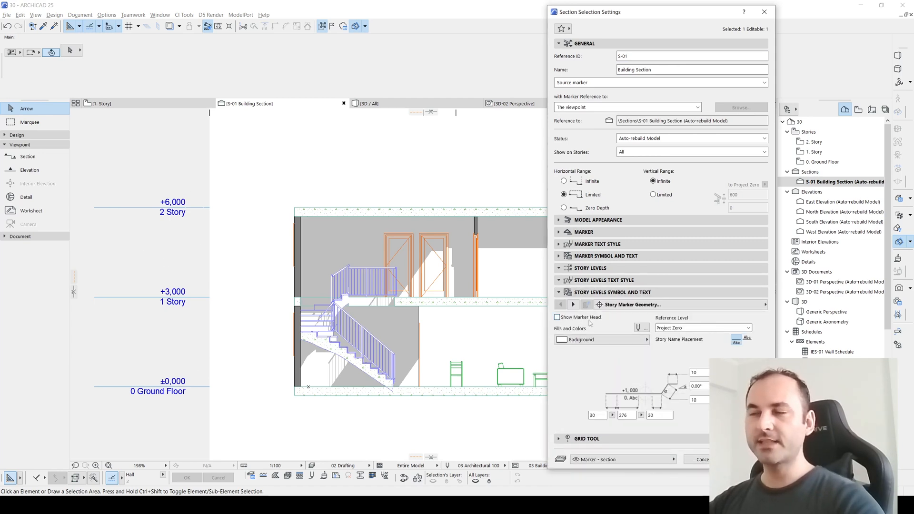
pyautogui.moveTo(572, 304)
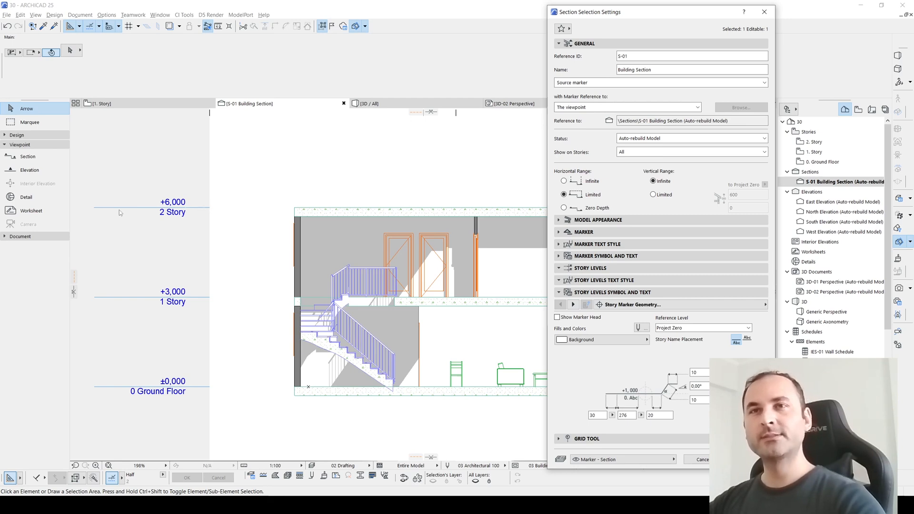
pyautogui.moveTo(152, 202)
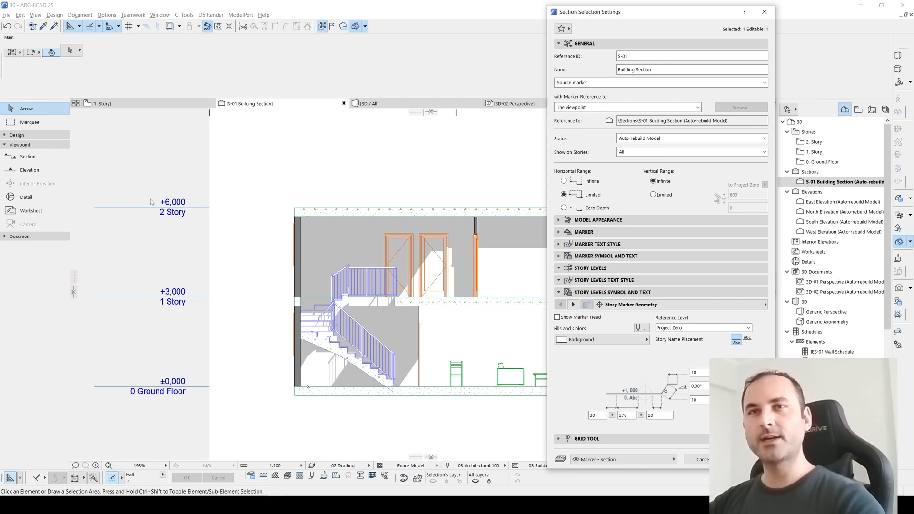
pyautogui.moveTo(144, 218)
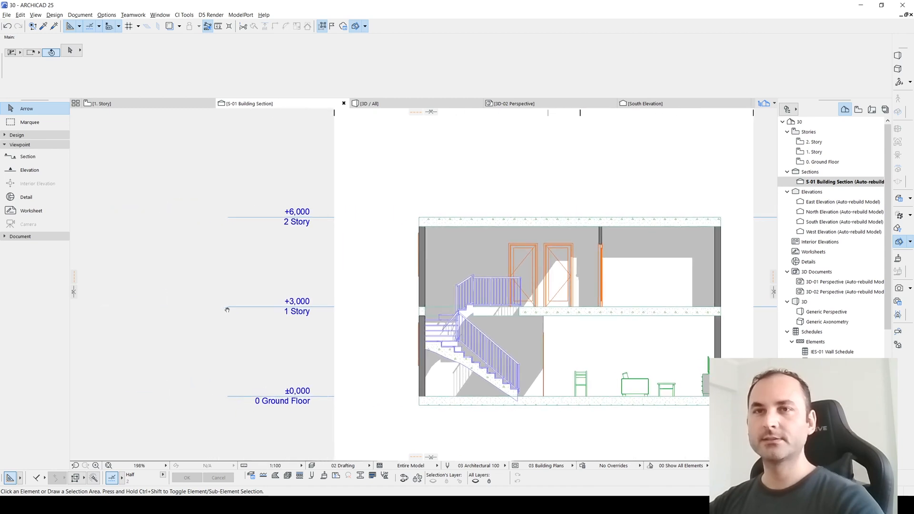
pyautogui.moveTo(227, 309)
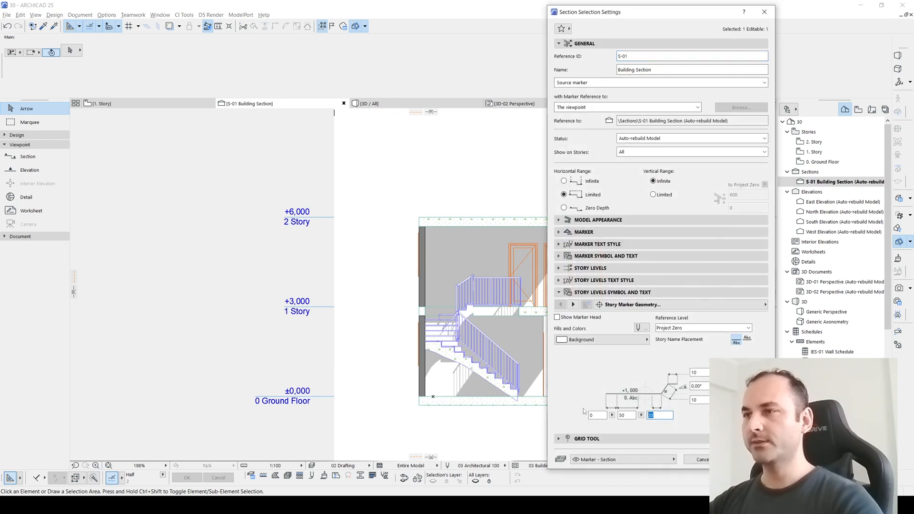
# Enter new line-length values (0 and 50) in the Story Marker Geometry fields
pyautogui.write('1')
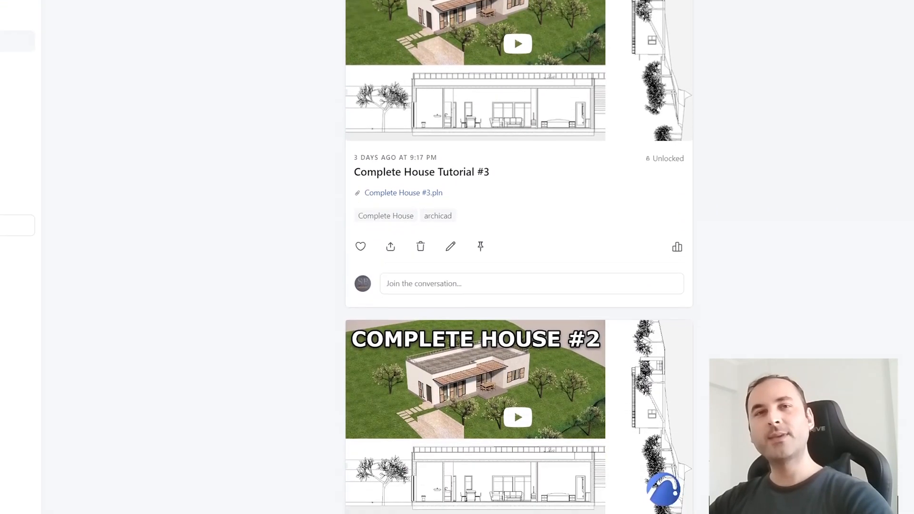
pyautogui.scroll(-3)
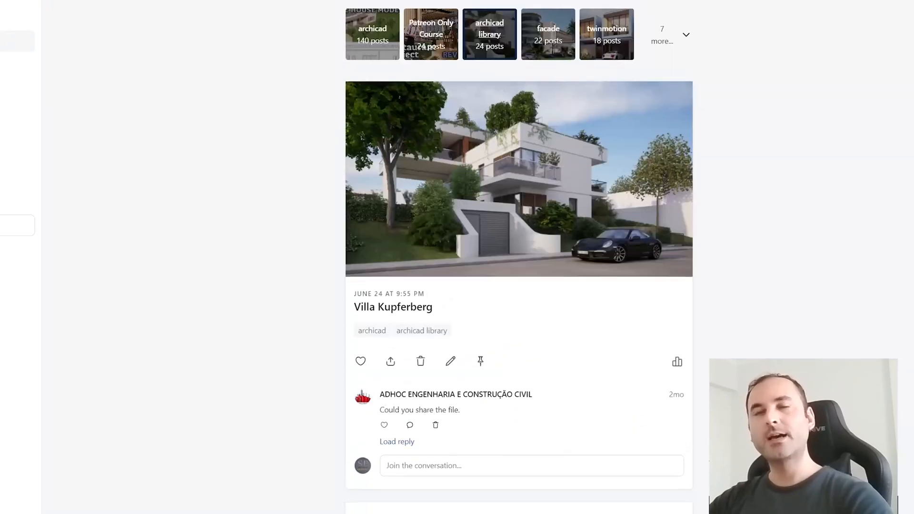
pyautogui.scroll(-3)
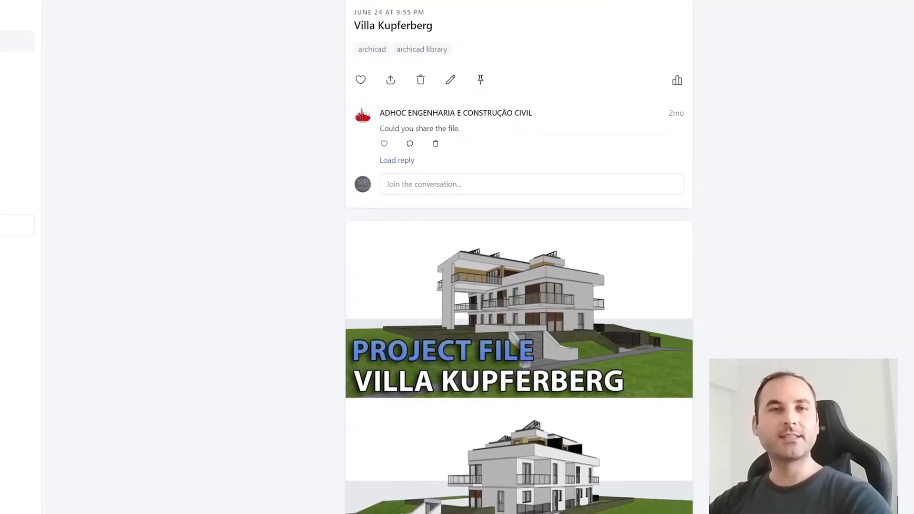
pyautogui.scroll(-3)
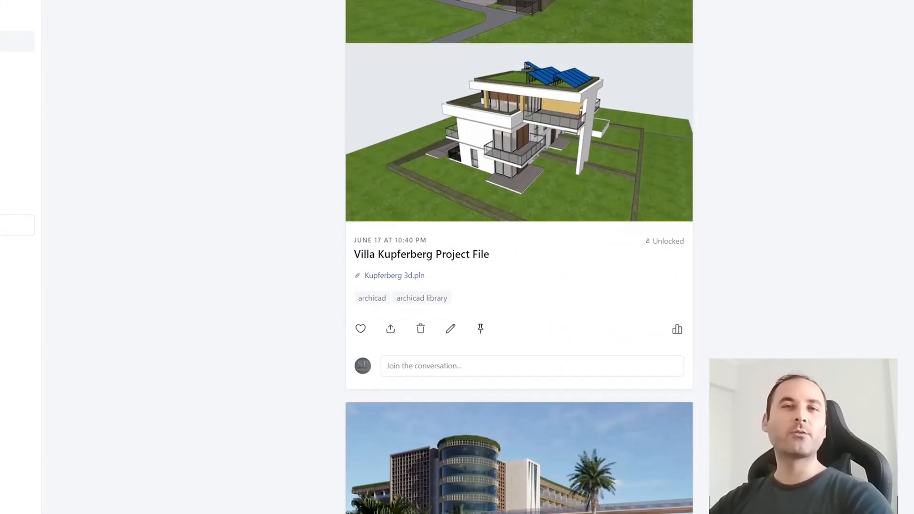
pyautogui.scroll(-3)
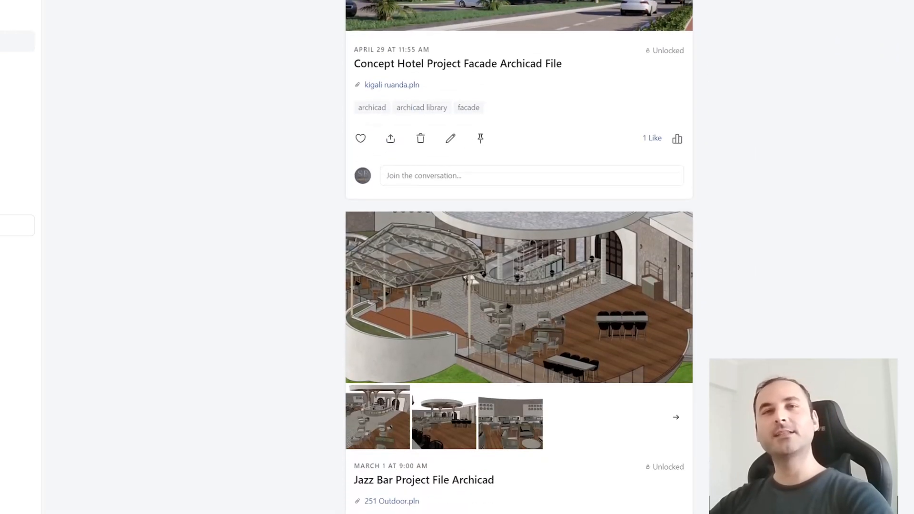